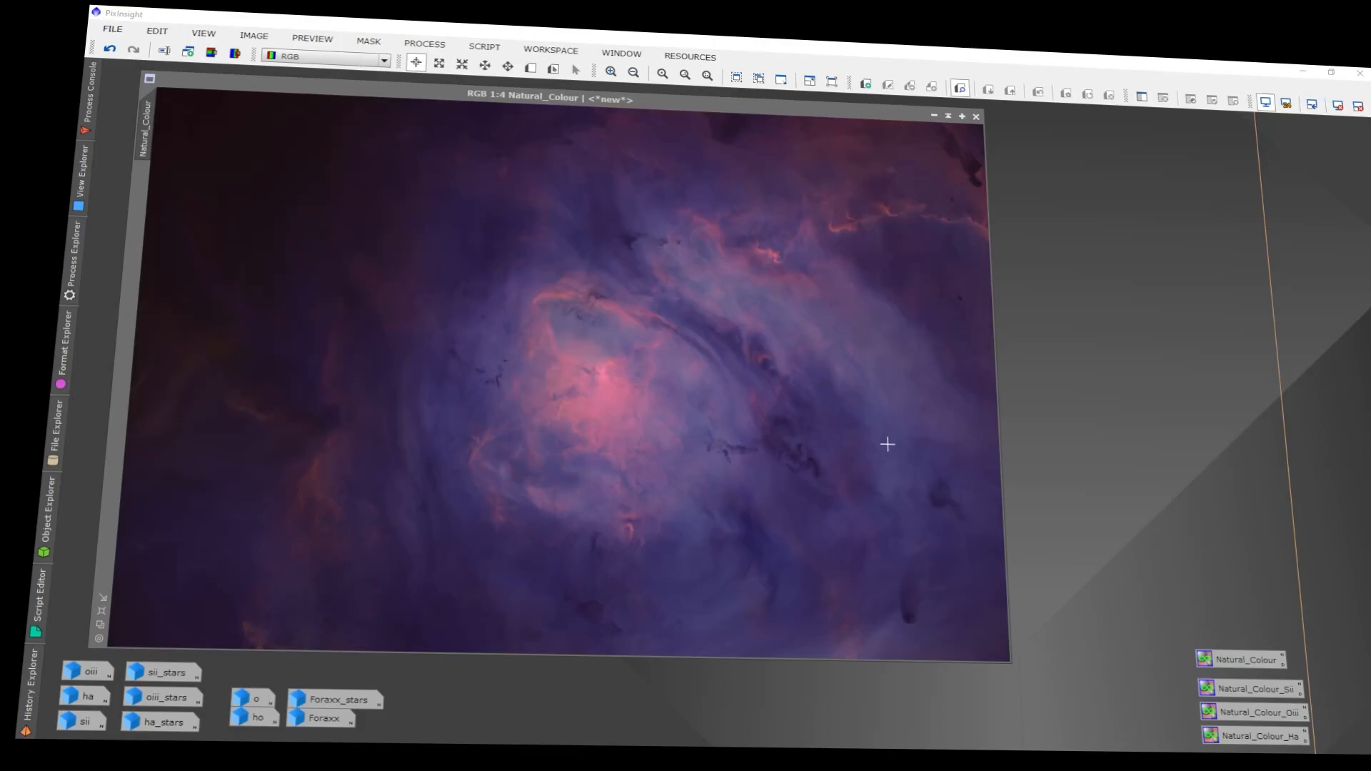
- Clear the open image from the workspace and bring up the Script menu
click(424, 43)
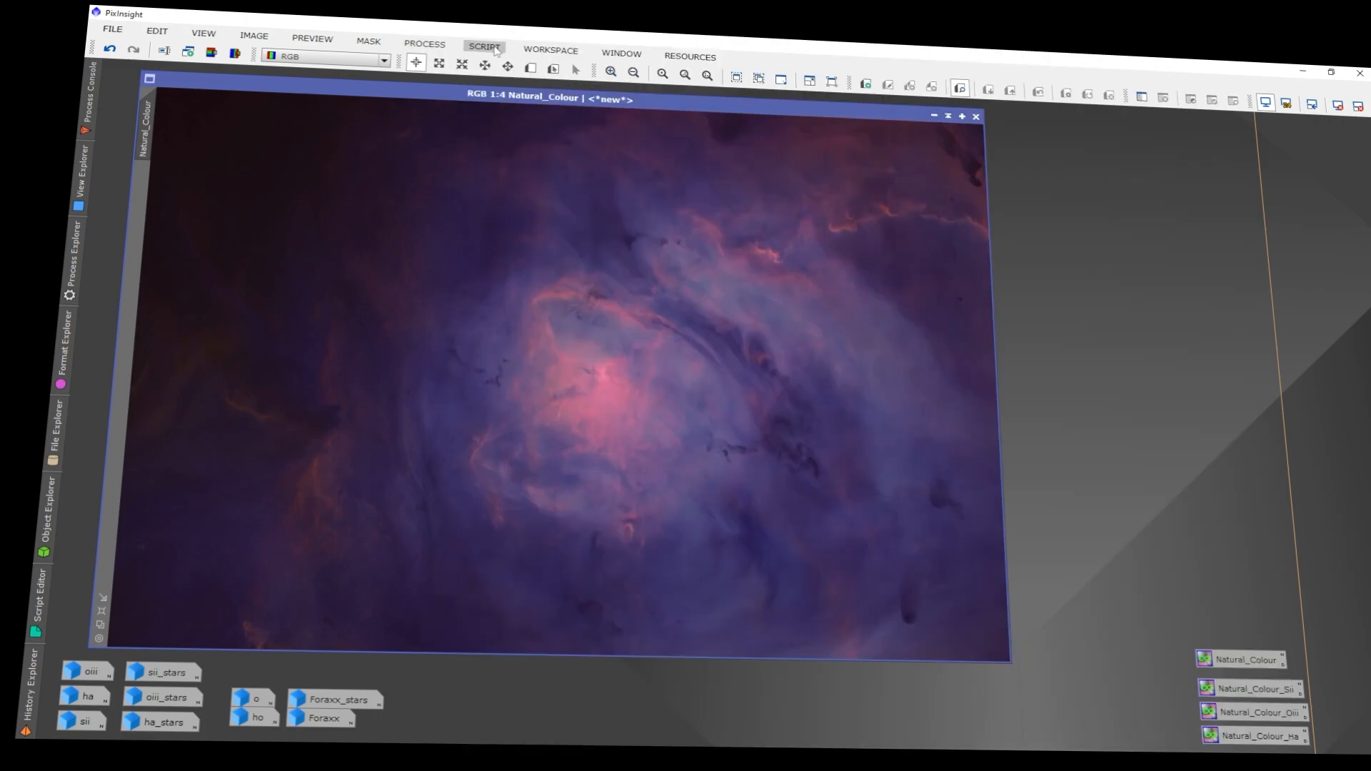
click(483, 46)
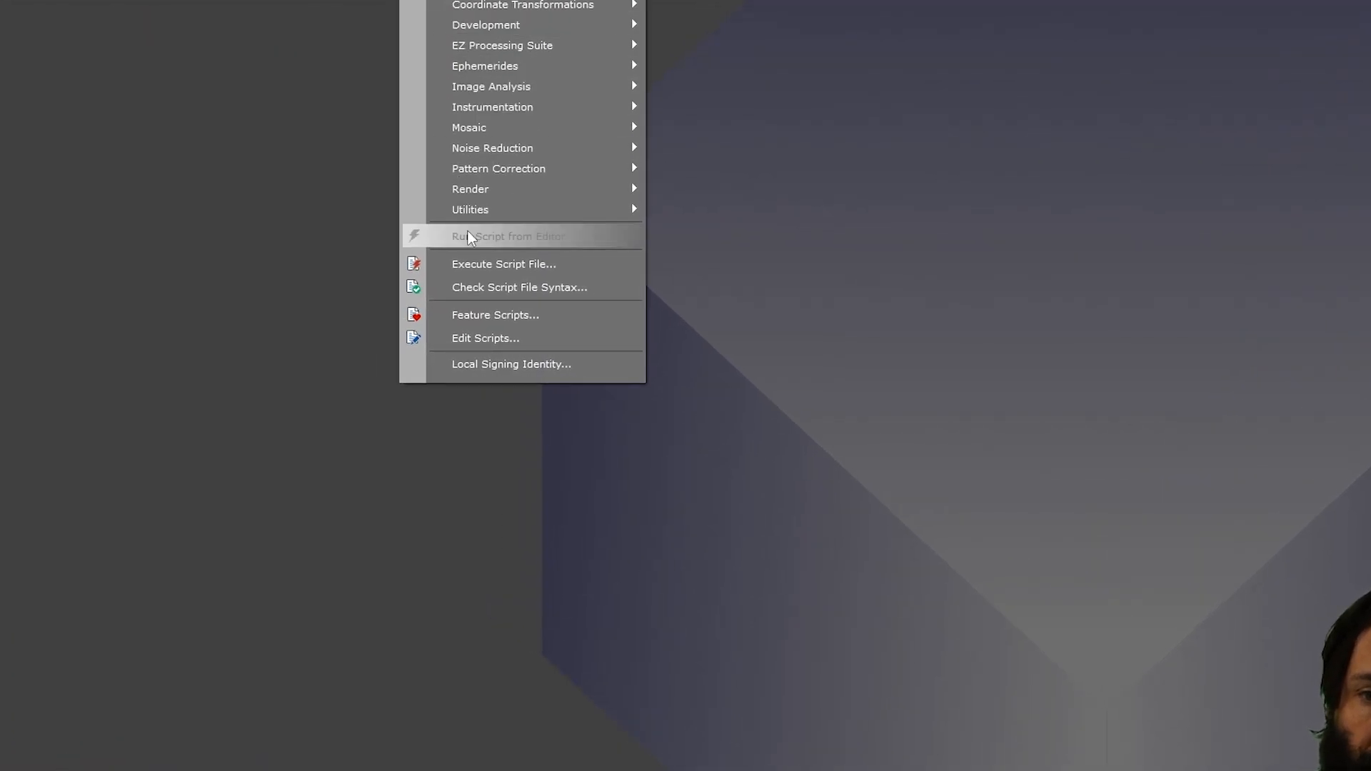
- Browse the Feature Scripts list and begin adding a new scripts folder
click(494, 315)
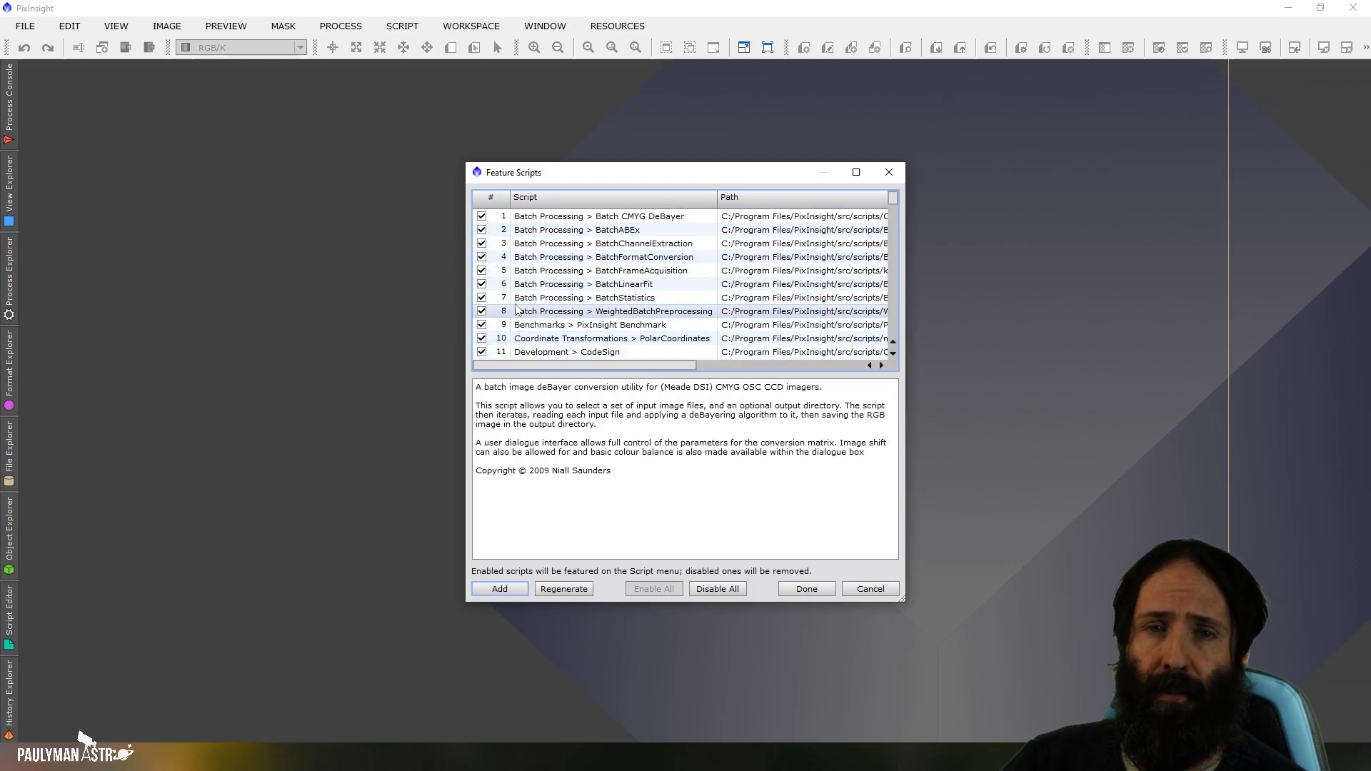
scroll(down, 3)
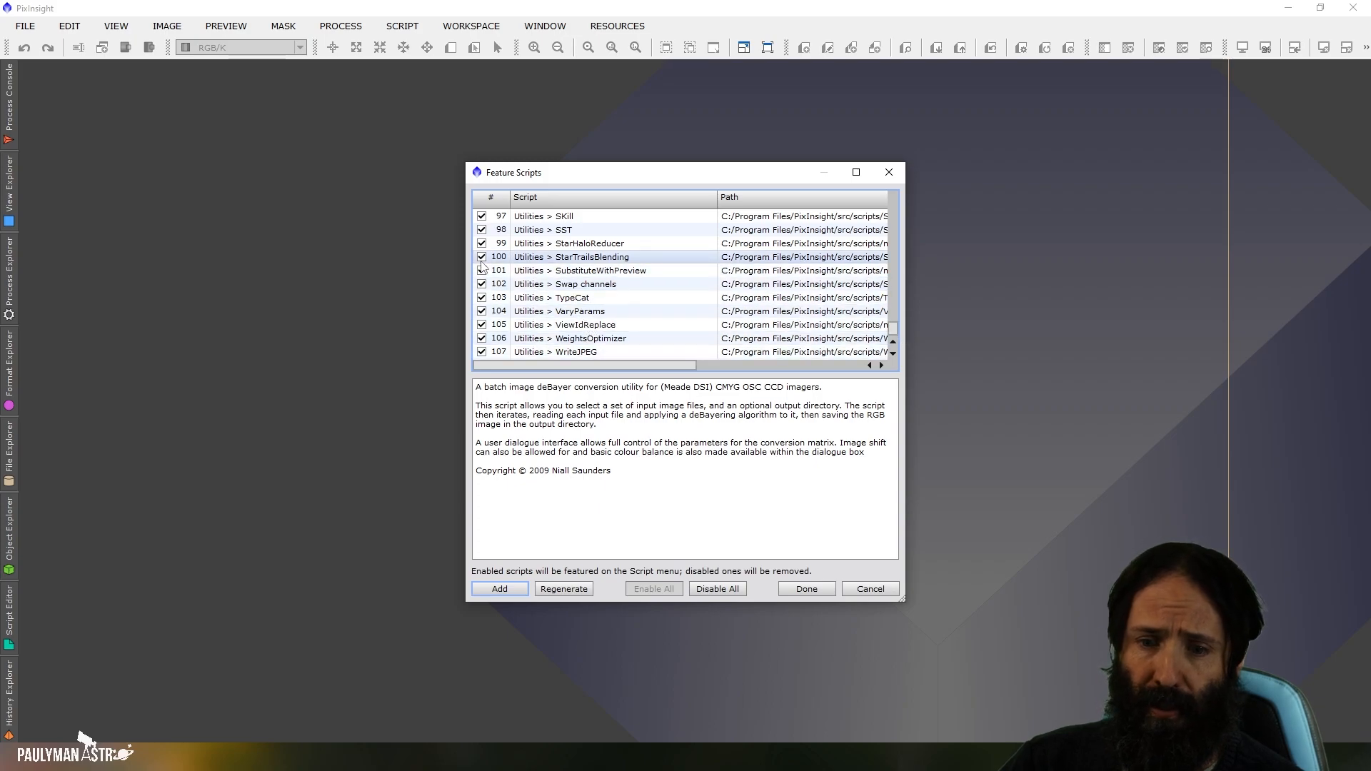
click(573, 297)
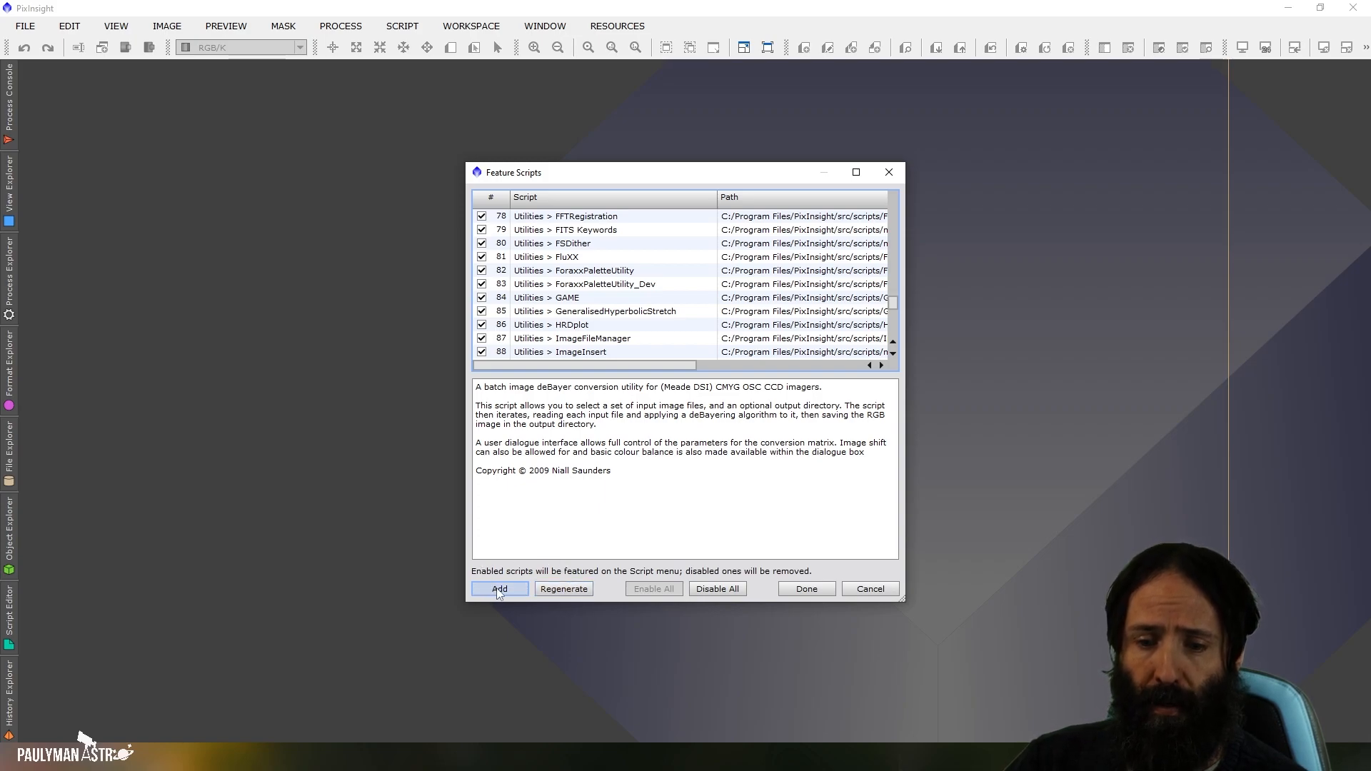
click(498, 588)
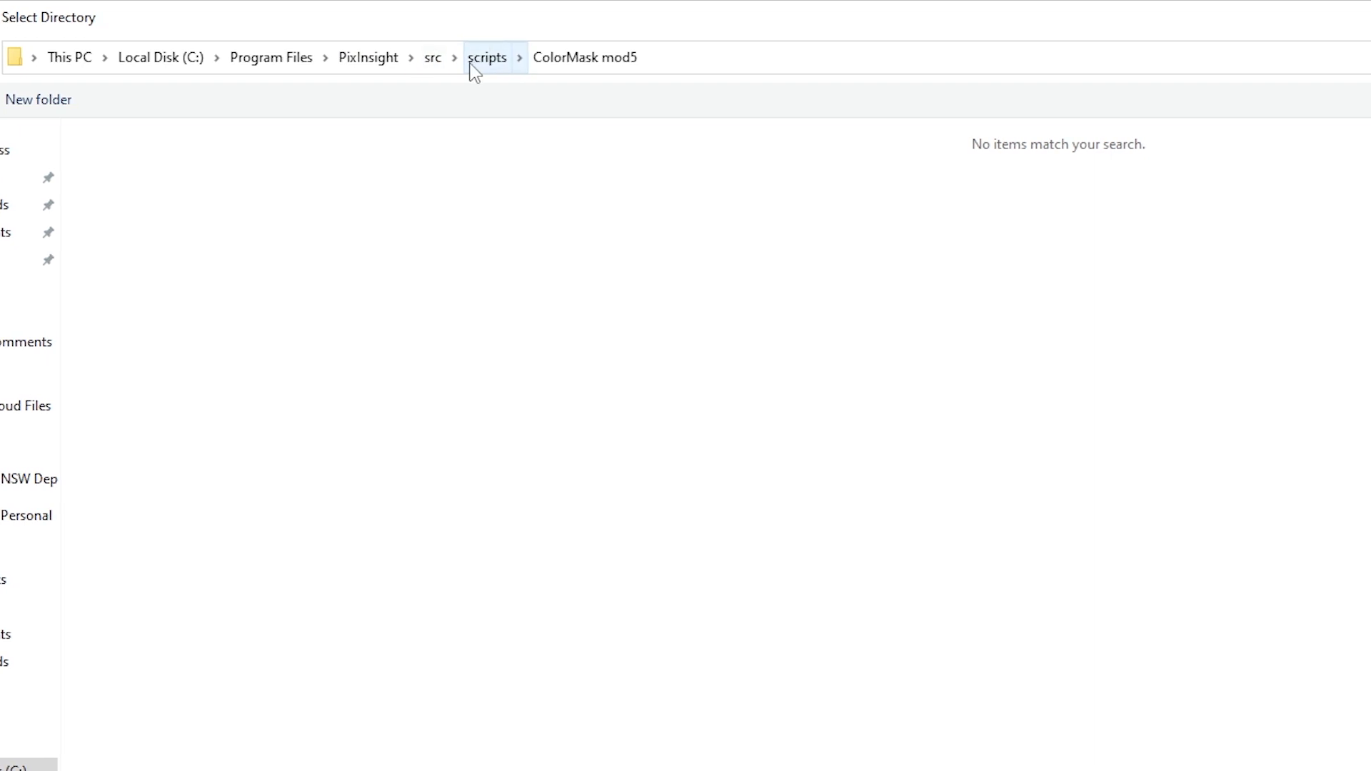
- Choose a script folder under the main 'scripts' directory and confirm it
click(487, 57)
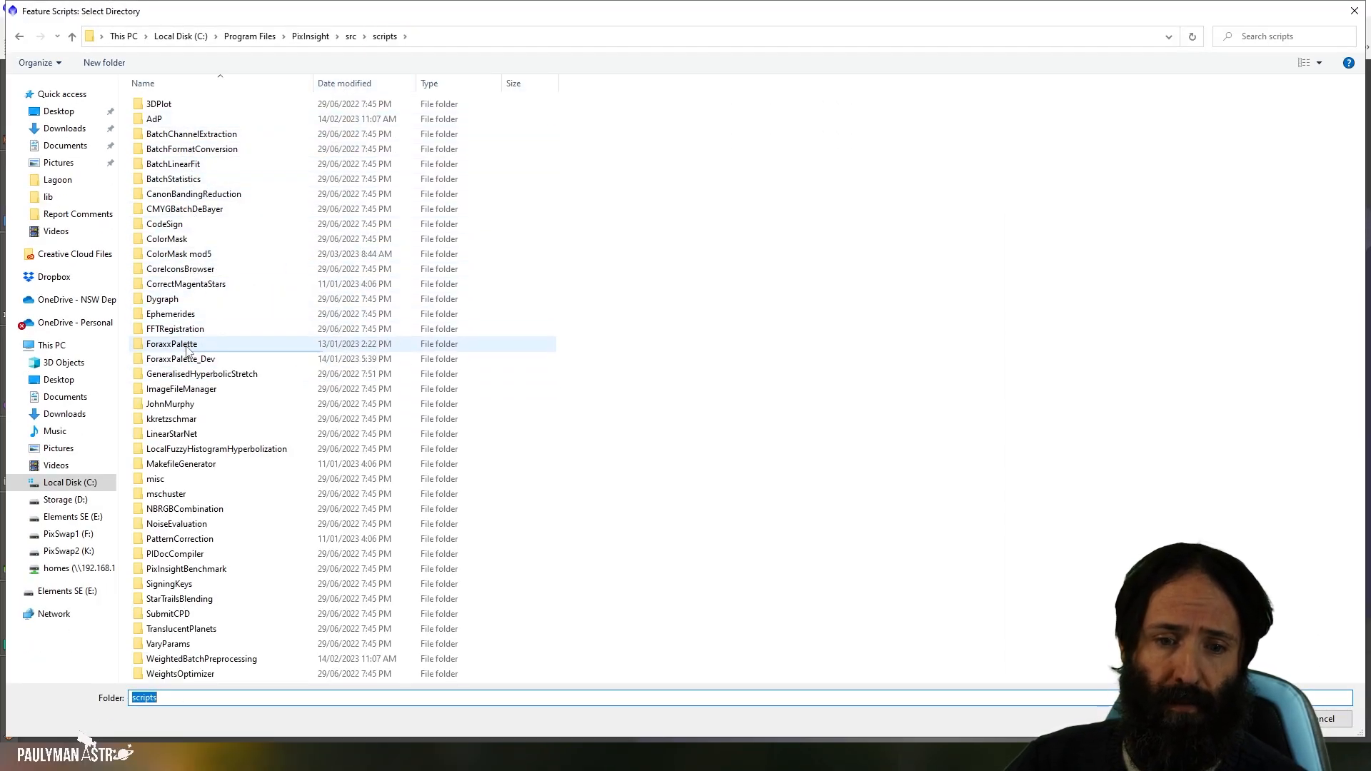
click(202, 374)
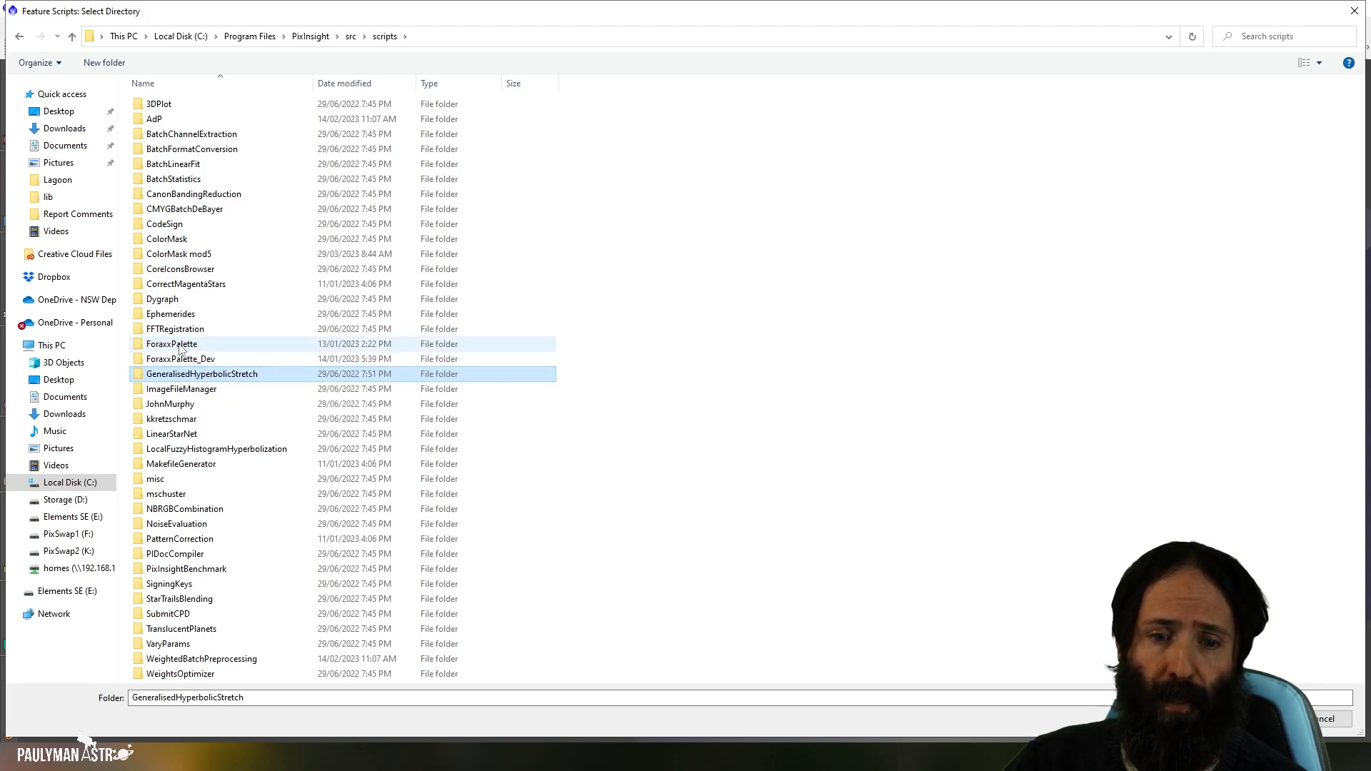
click(171, 344)
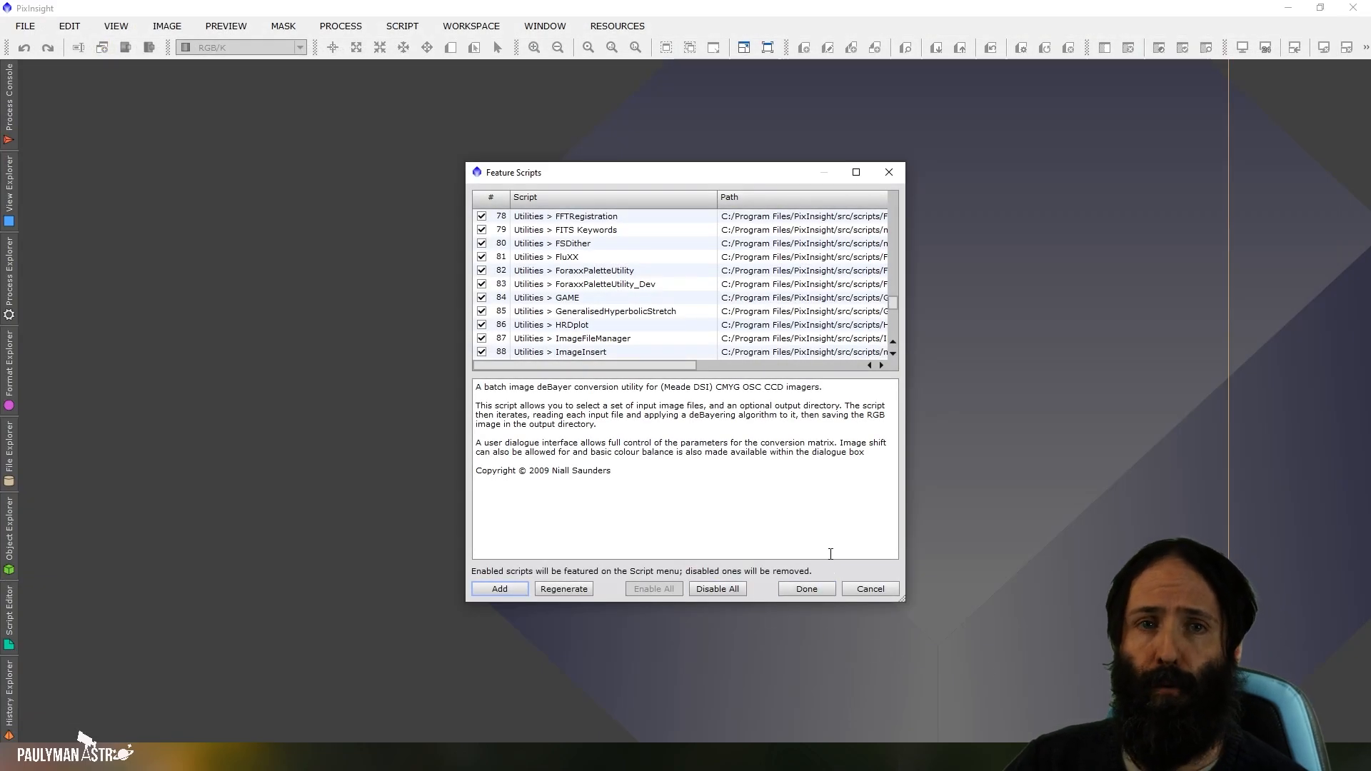
click(582, 297)
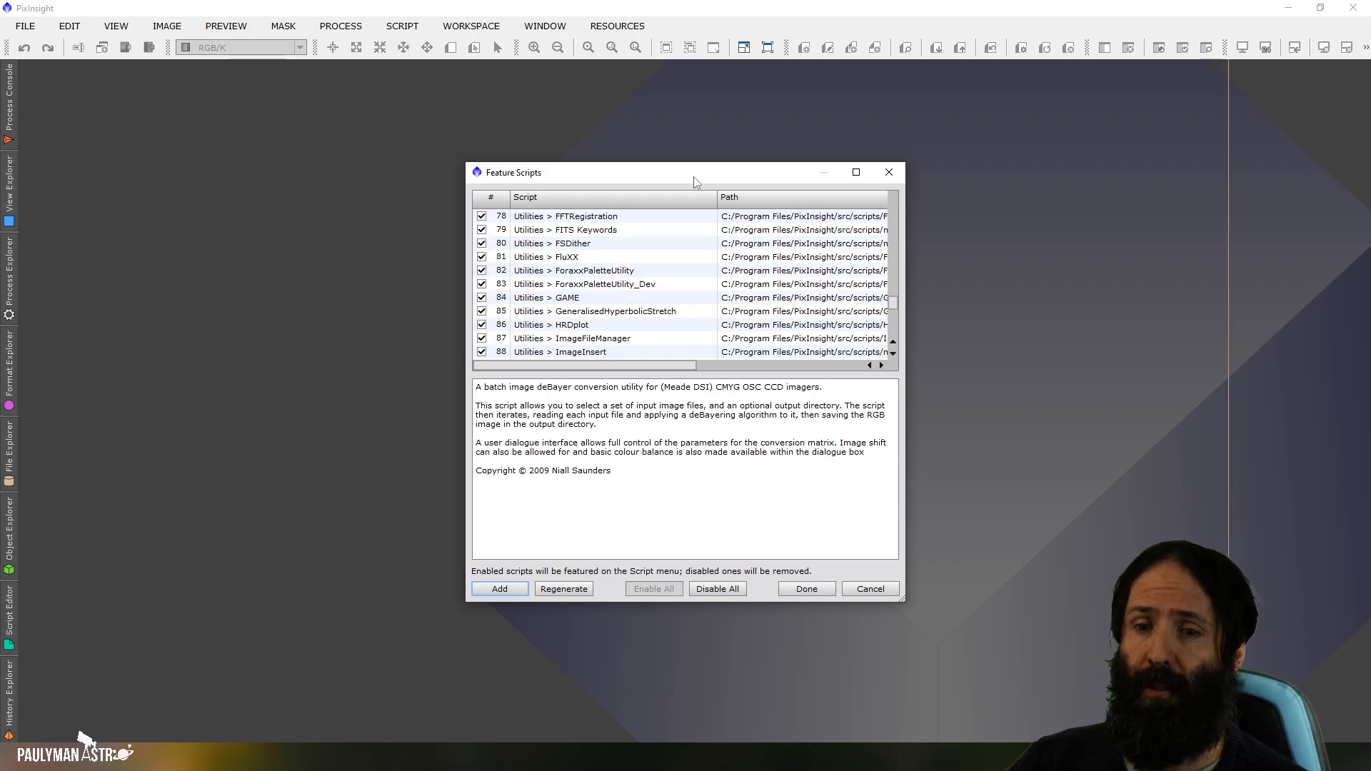
- Close Feature Scripts, review the update repository URLs under Resources > Updates, then close
click(805, 588)
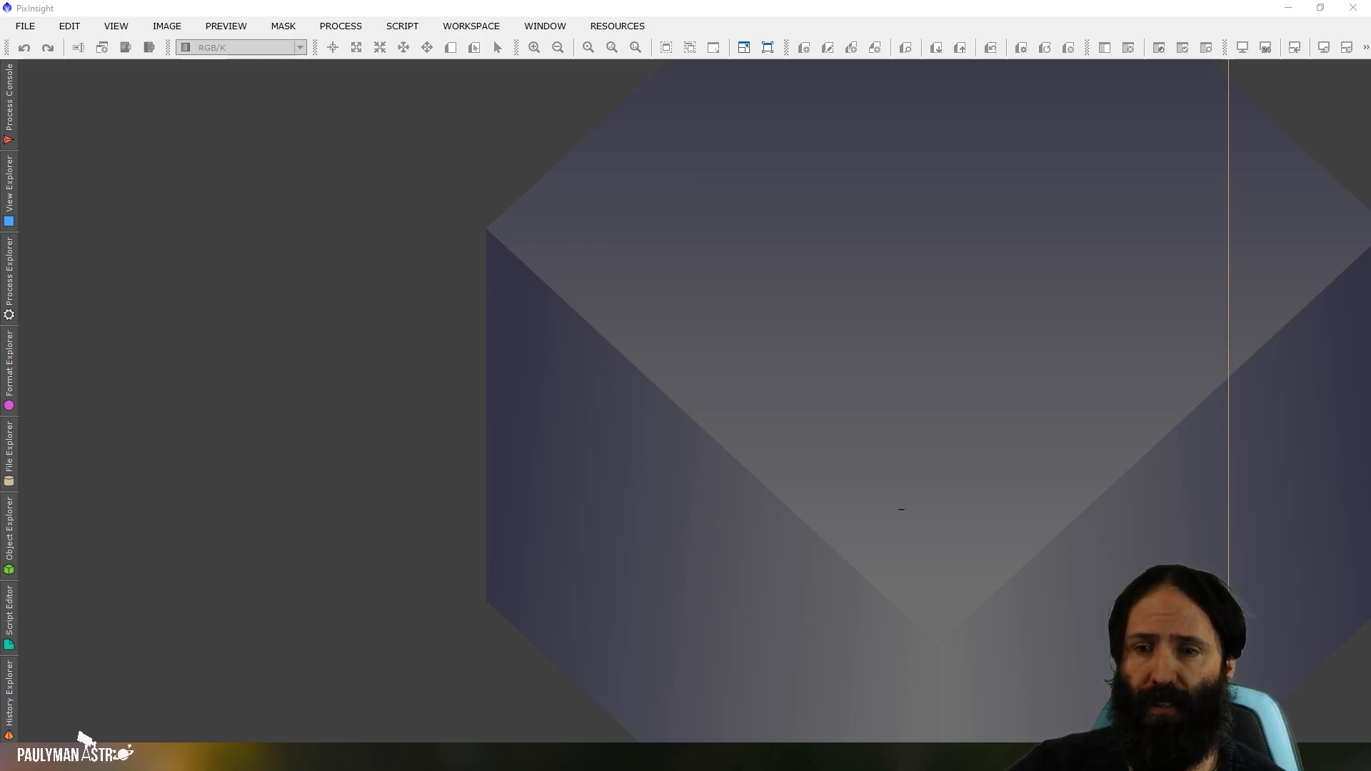
mouse_move(616, 26)
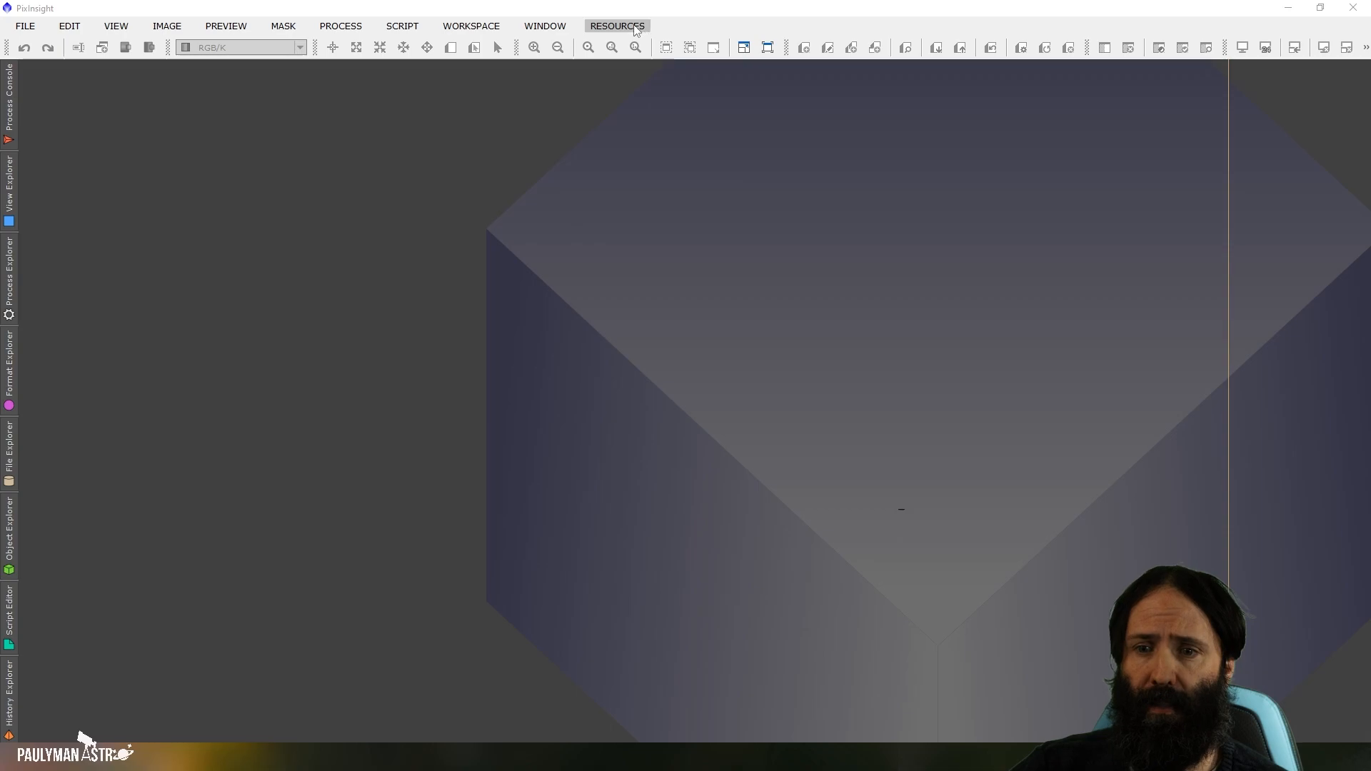
click(616, 25)
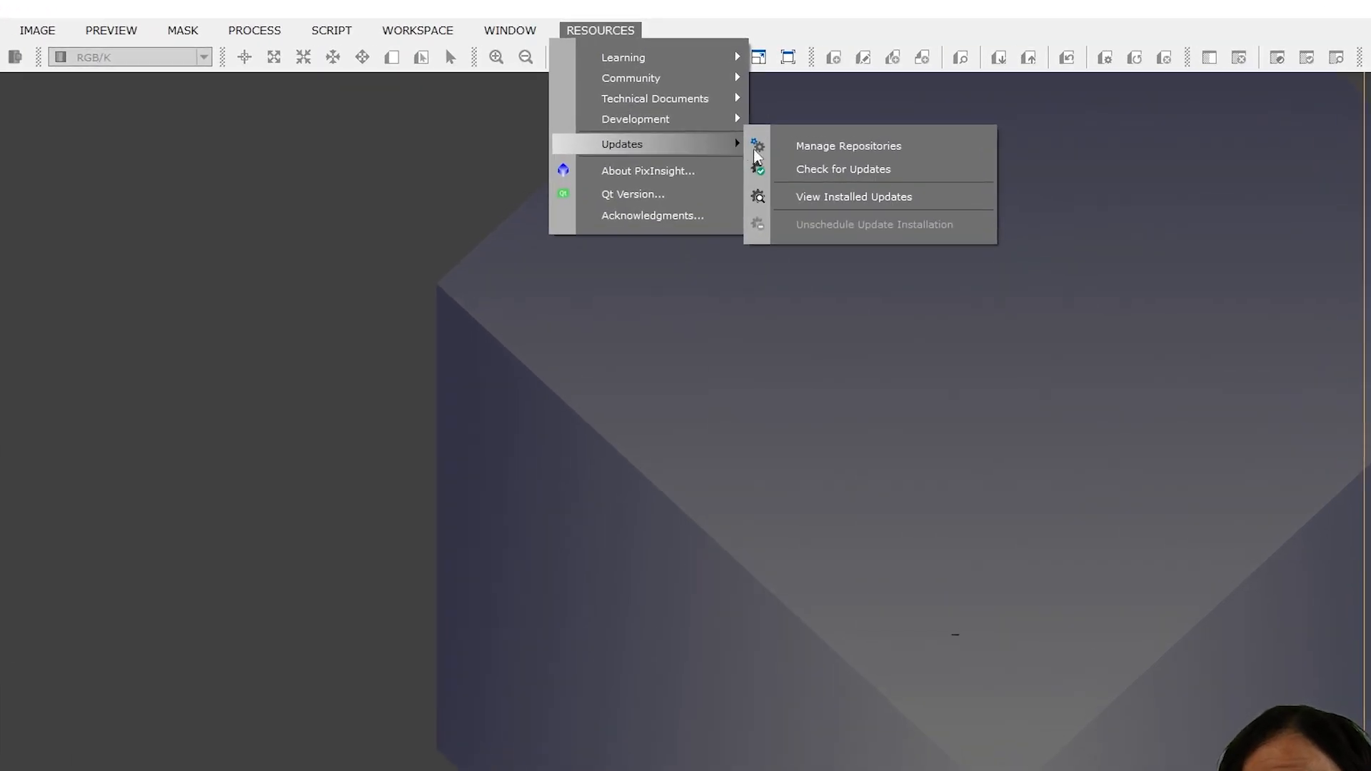
click(846, 145)
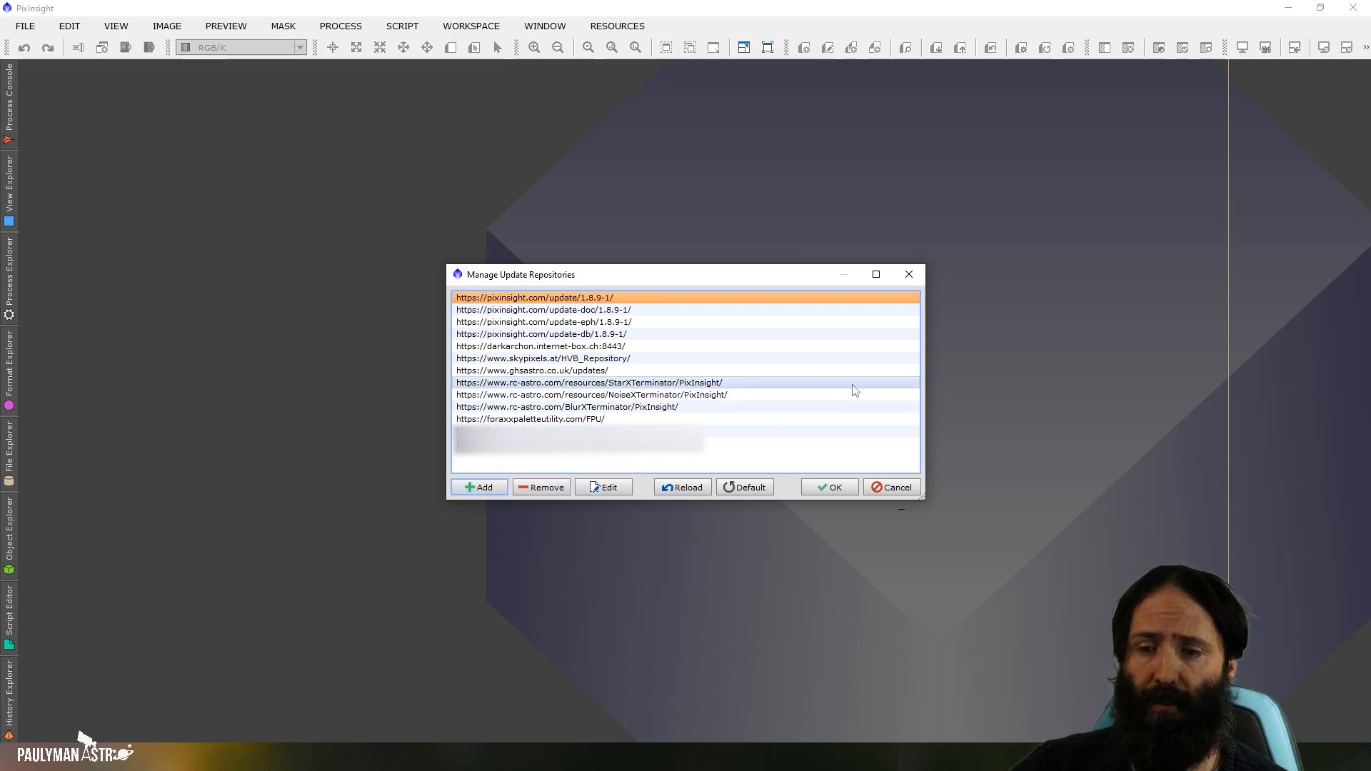
click(589, 395)
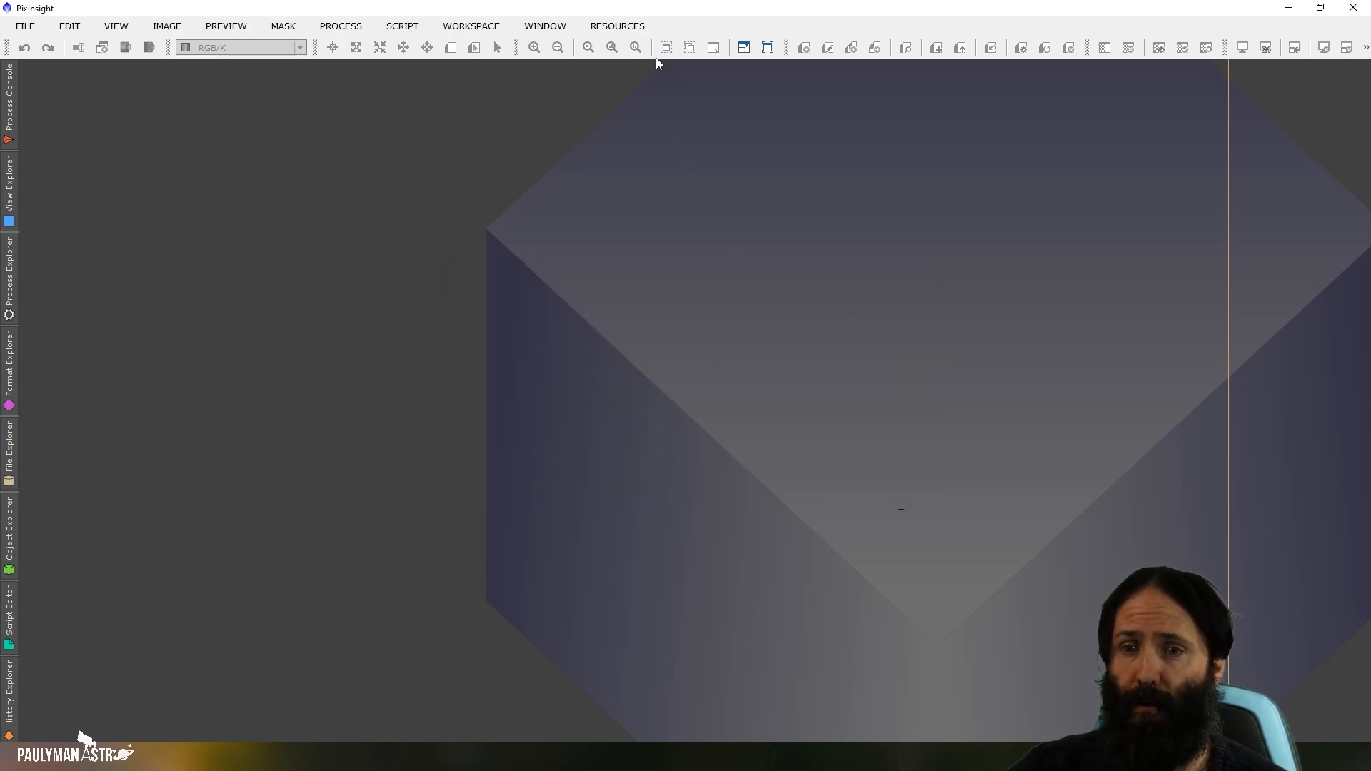
click(616, 26)
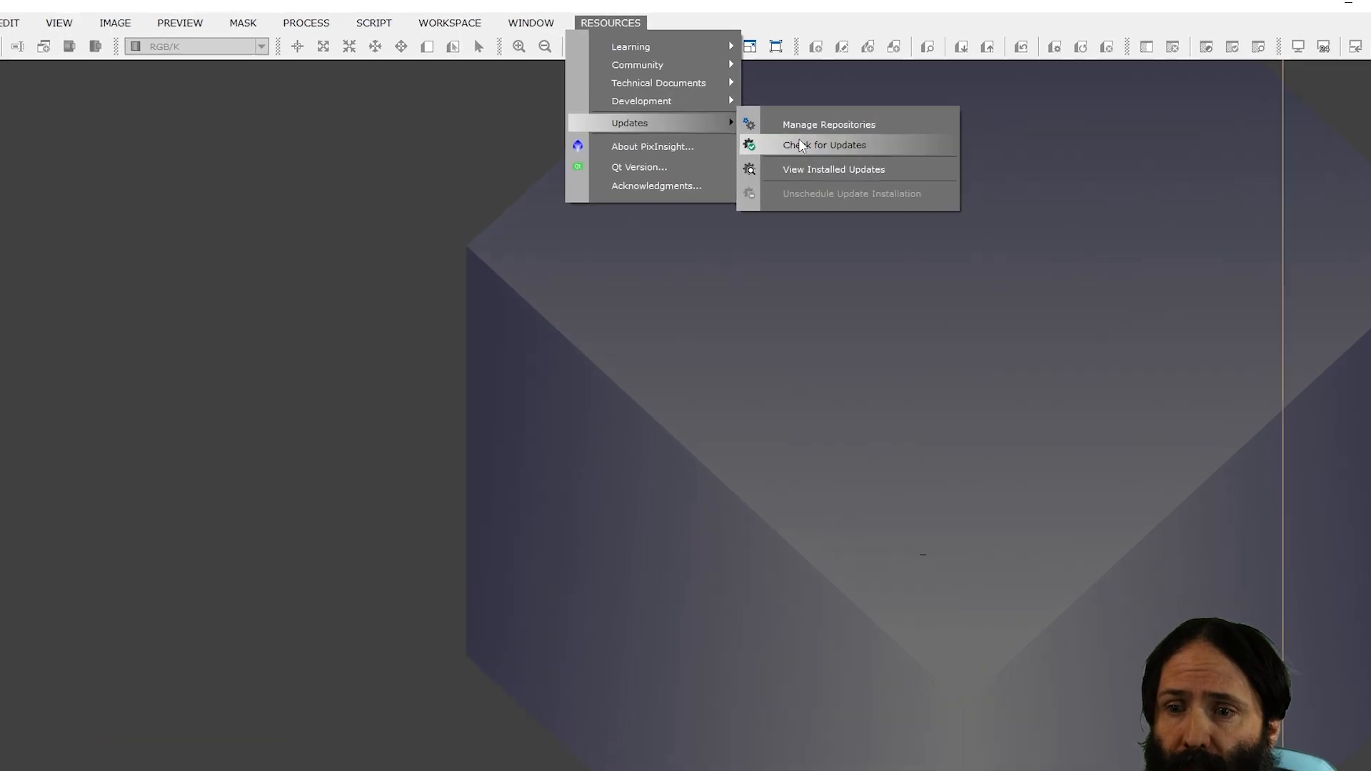
click(823, 144)
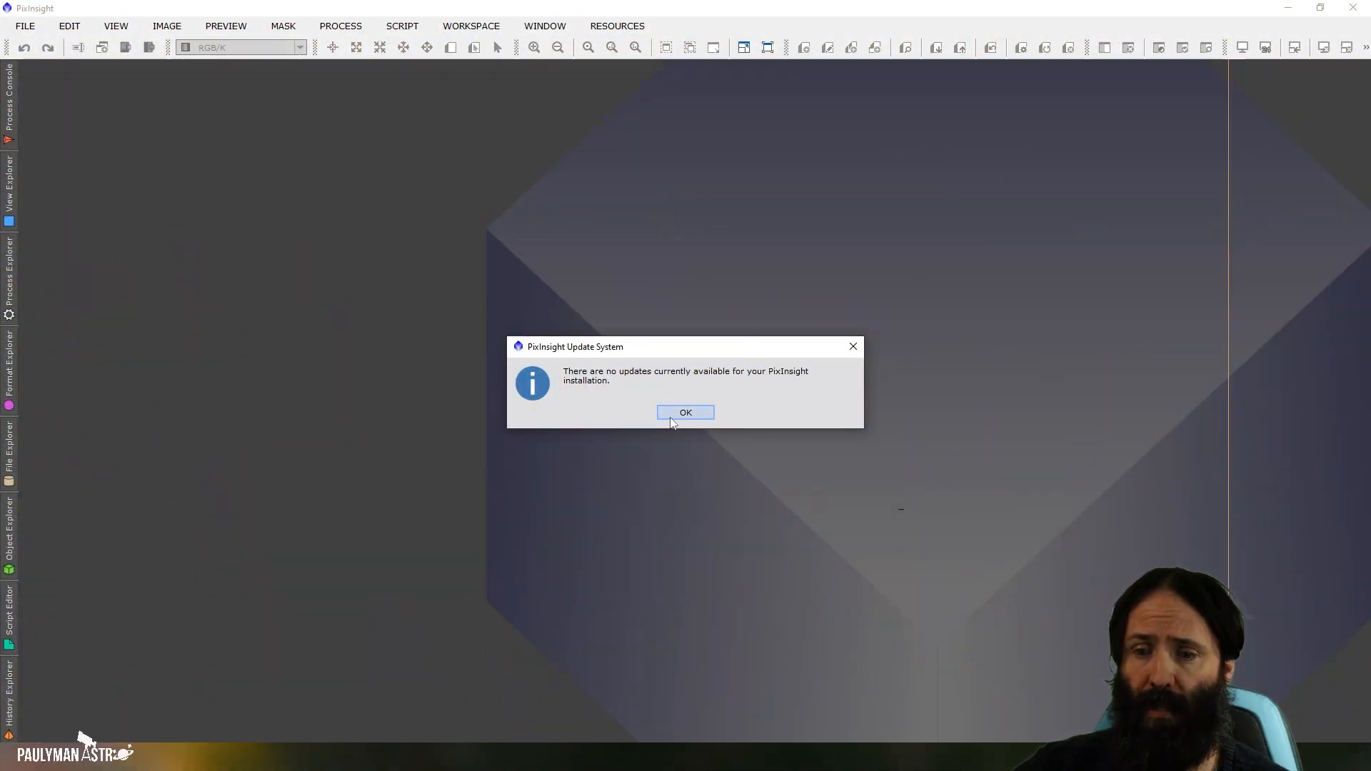
click(686, 412)
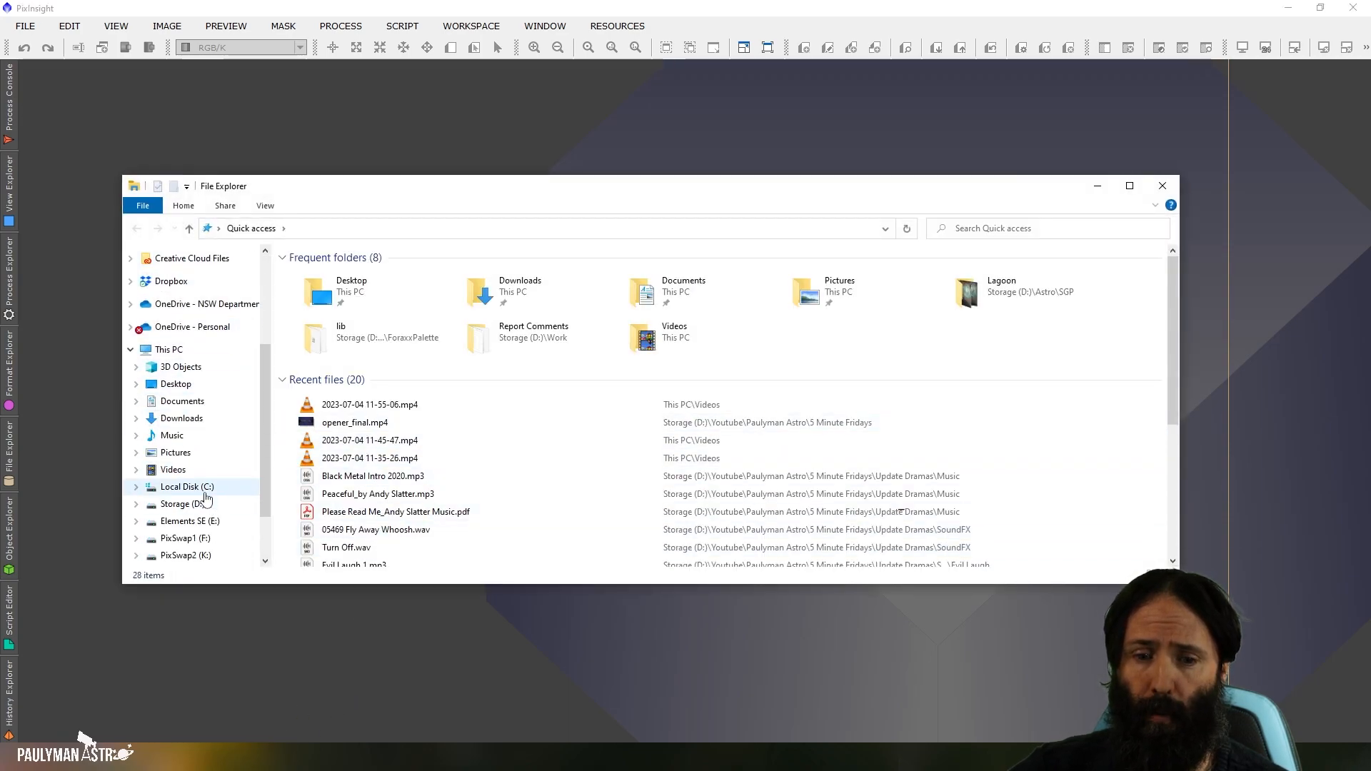
- Navigate File Explorer to C:\Program Files\PixInsight
click(186, 487)
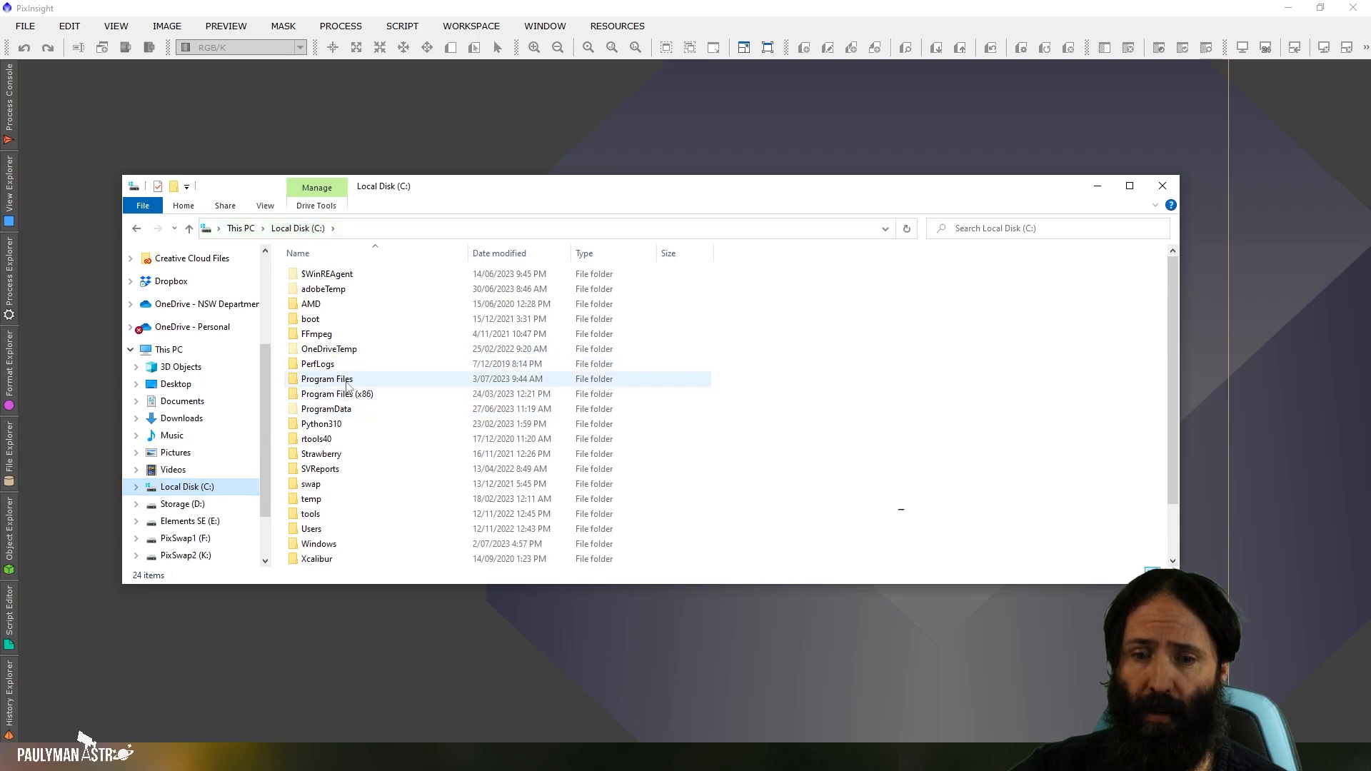
double_click(326, 378)
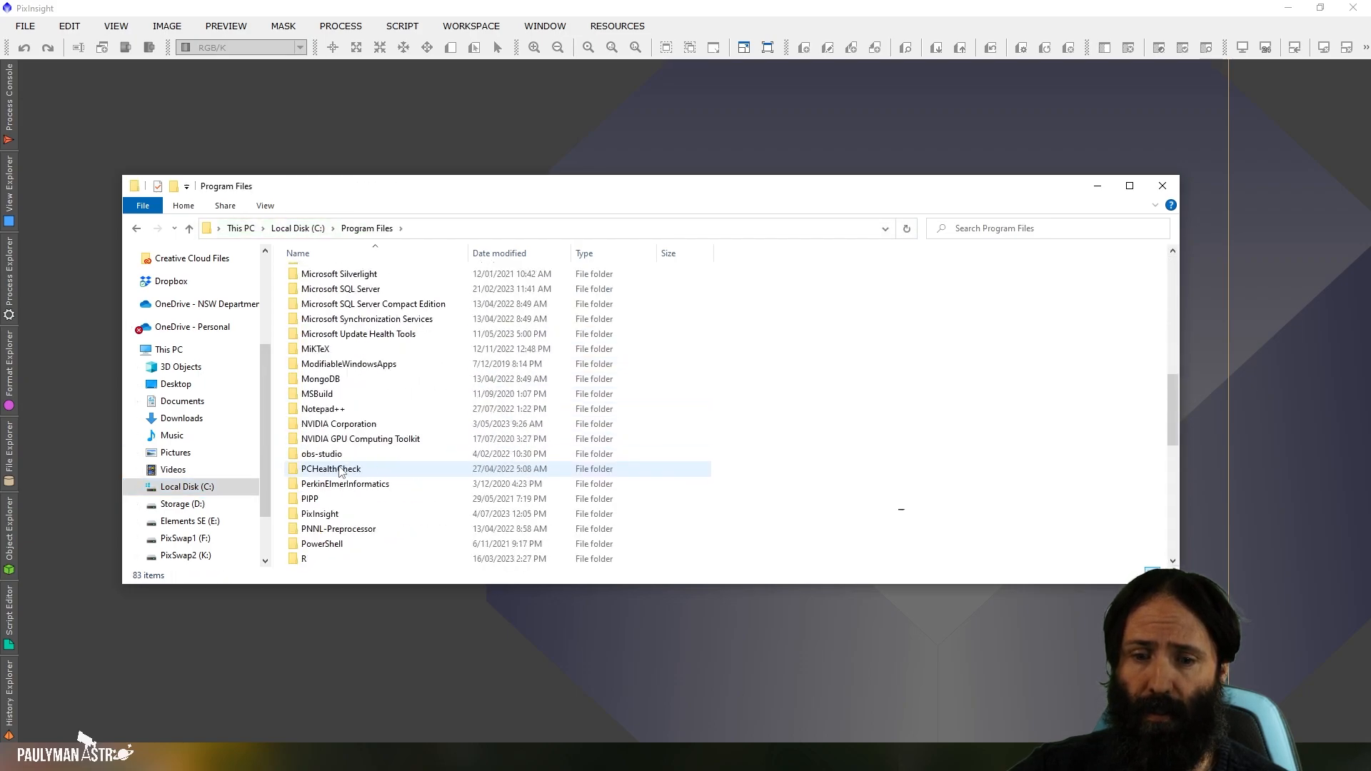
double_click(319, 513)
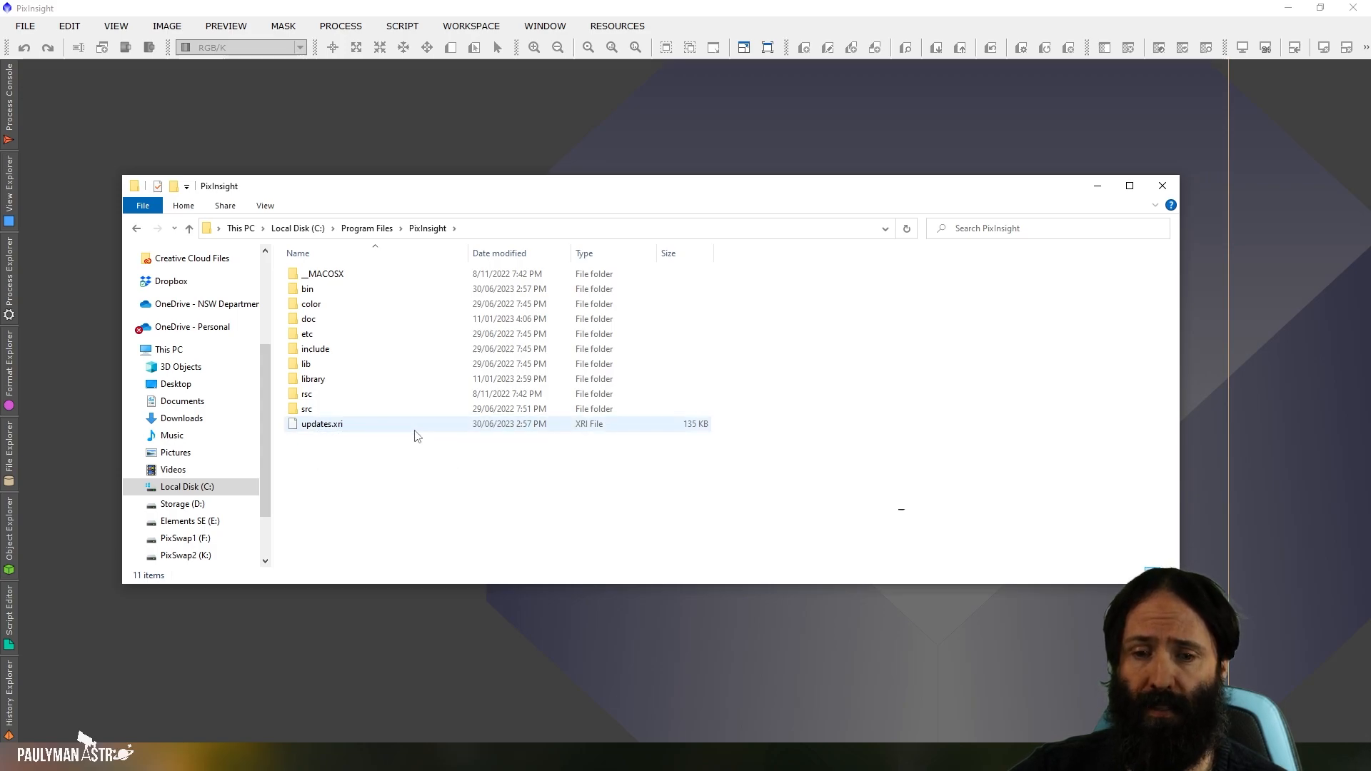
mouse_move(409, 429)
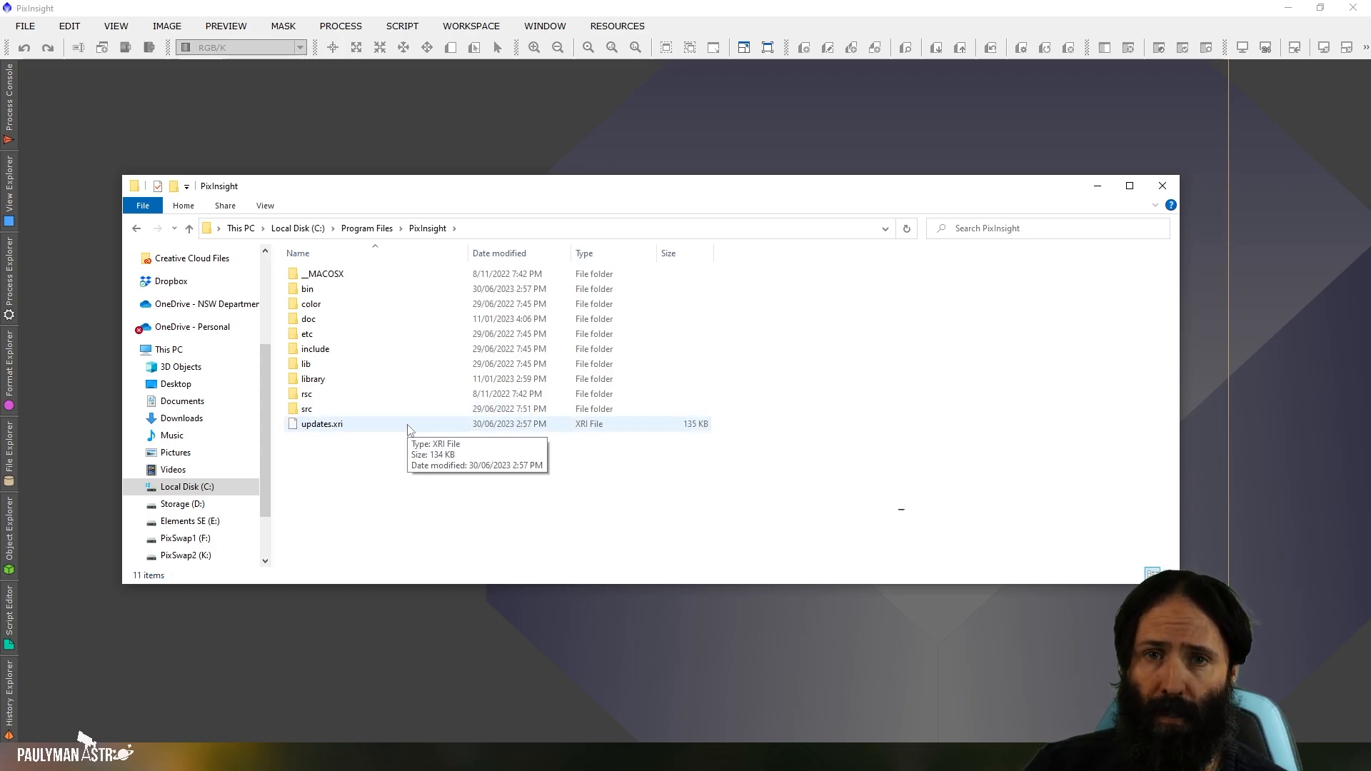
mouse_move(422, 427)
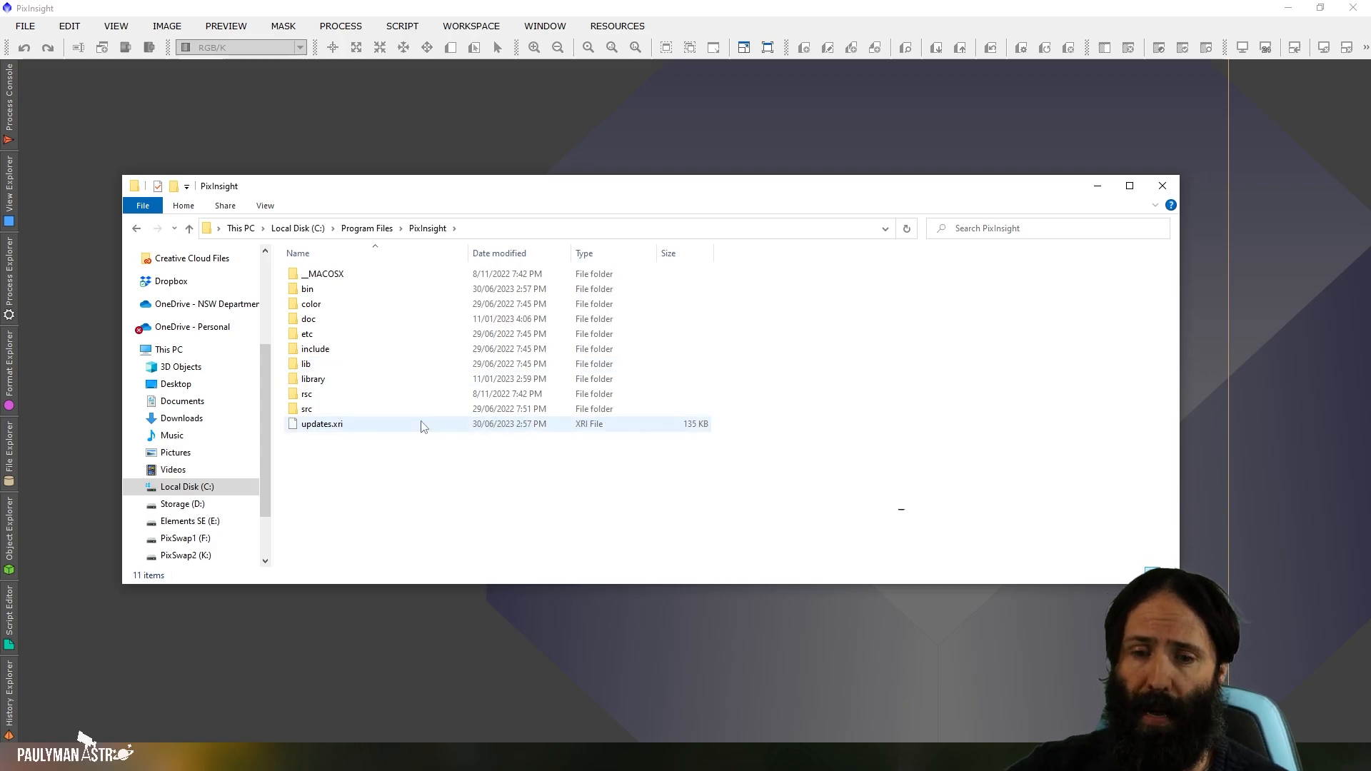
mouse_move(366, 428)
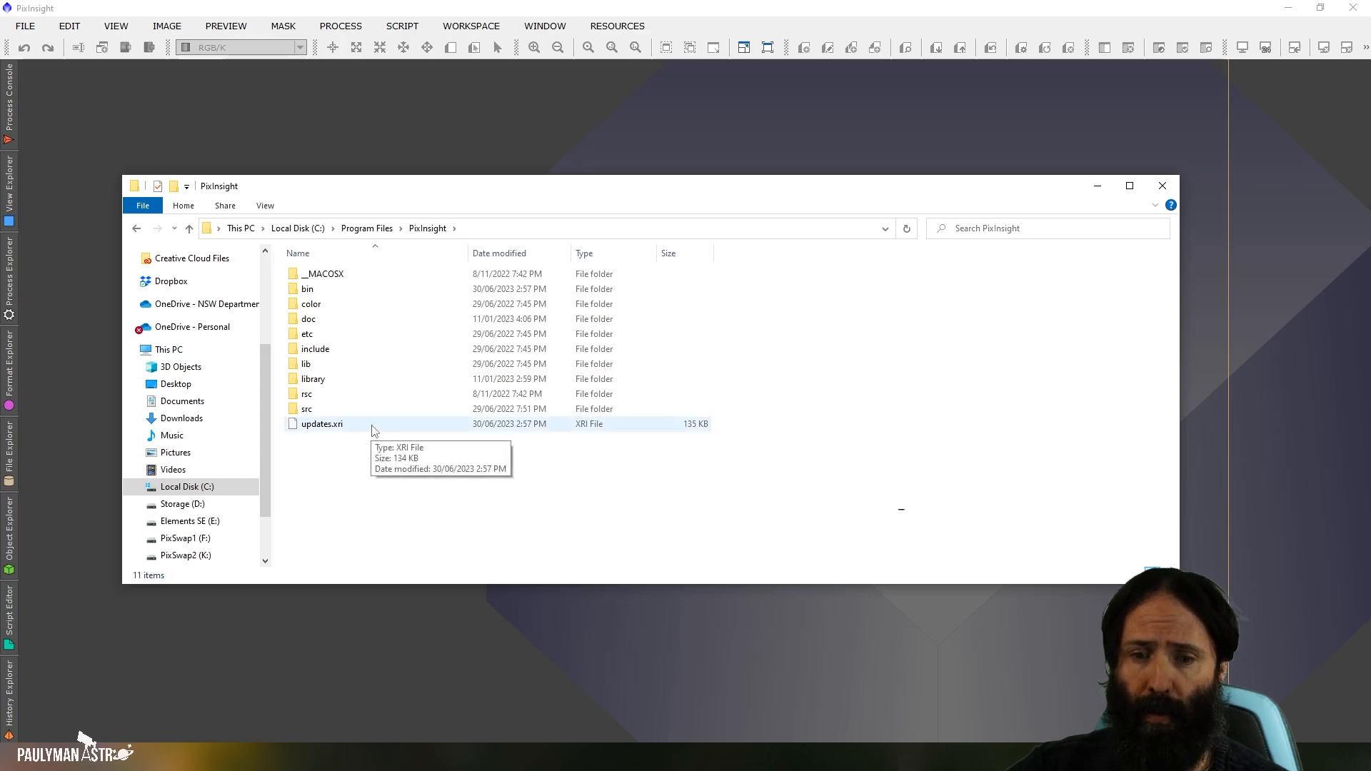
- Back up updates.xri as a copy renamed updates.xri.old
click(320, 424)
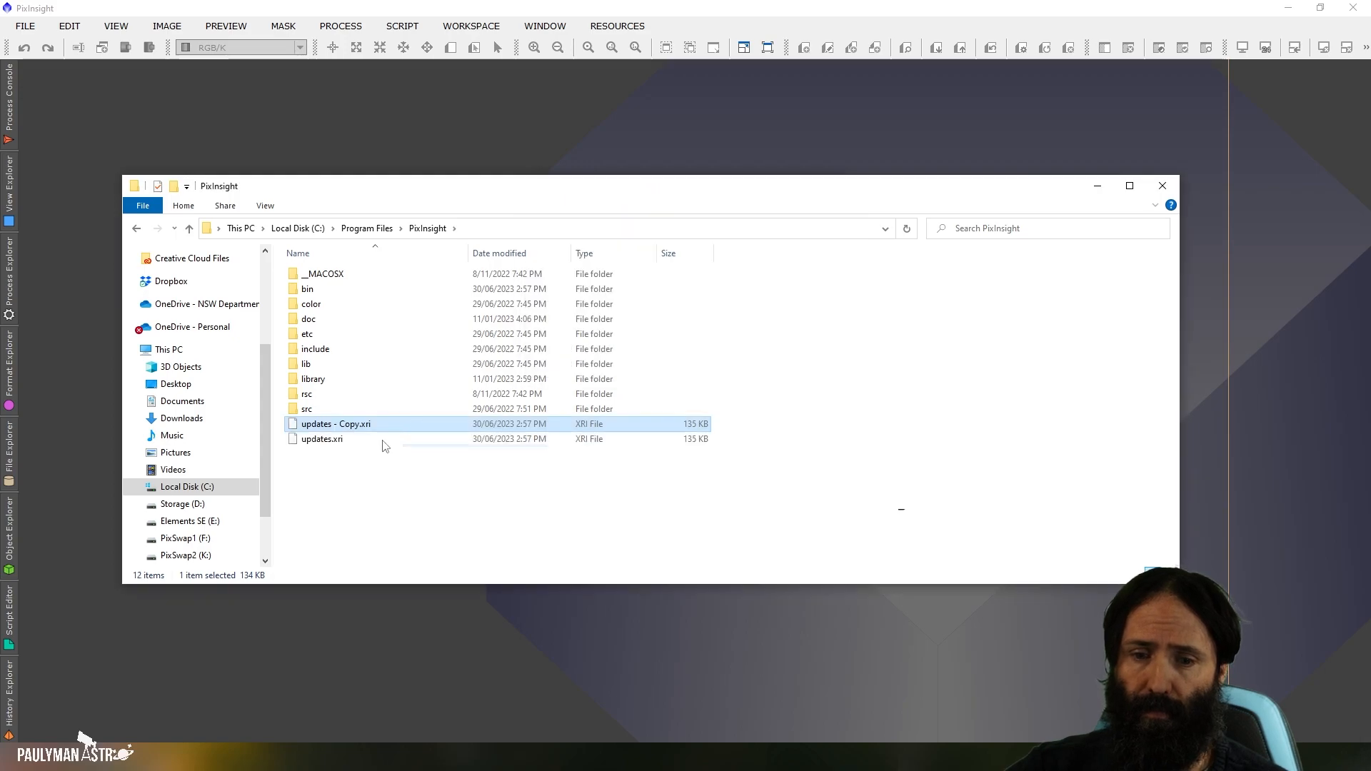
right_click(335, 424)
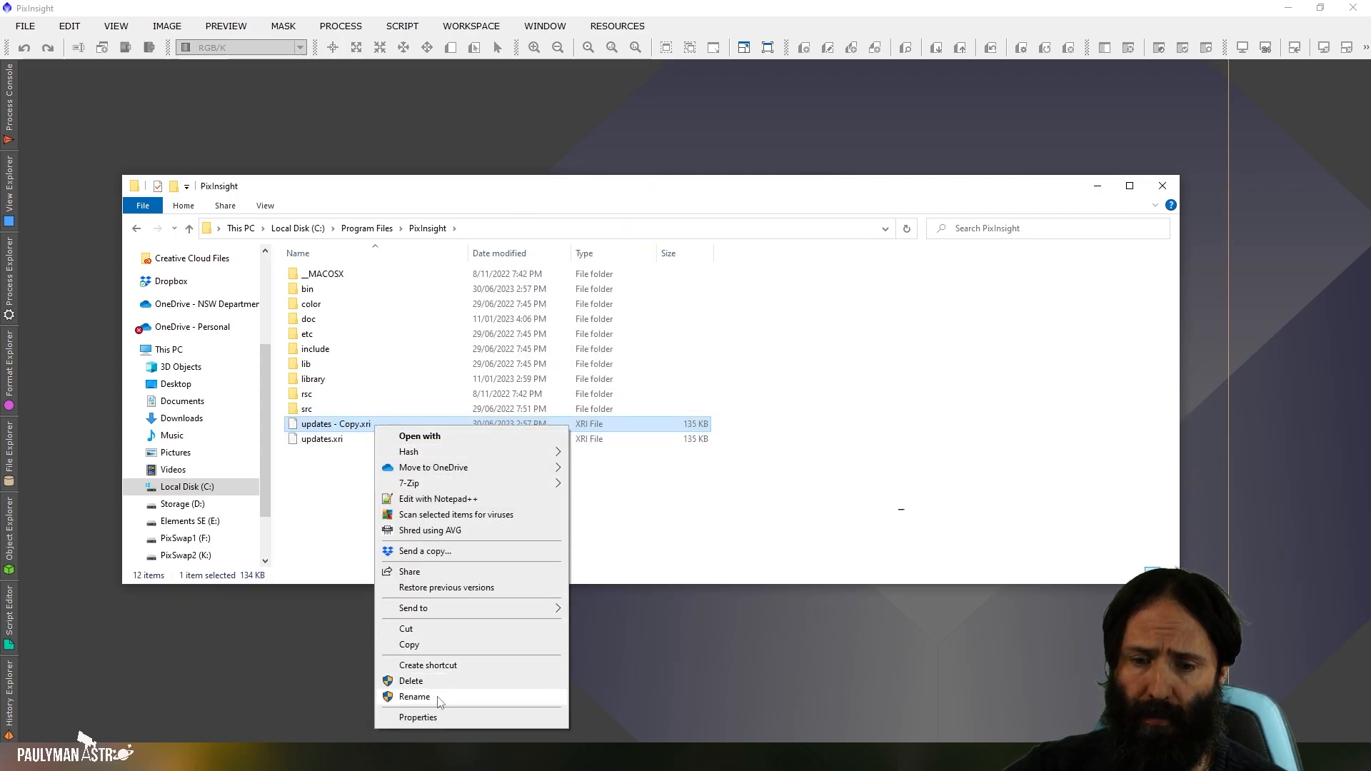
click(414, 697)
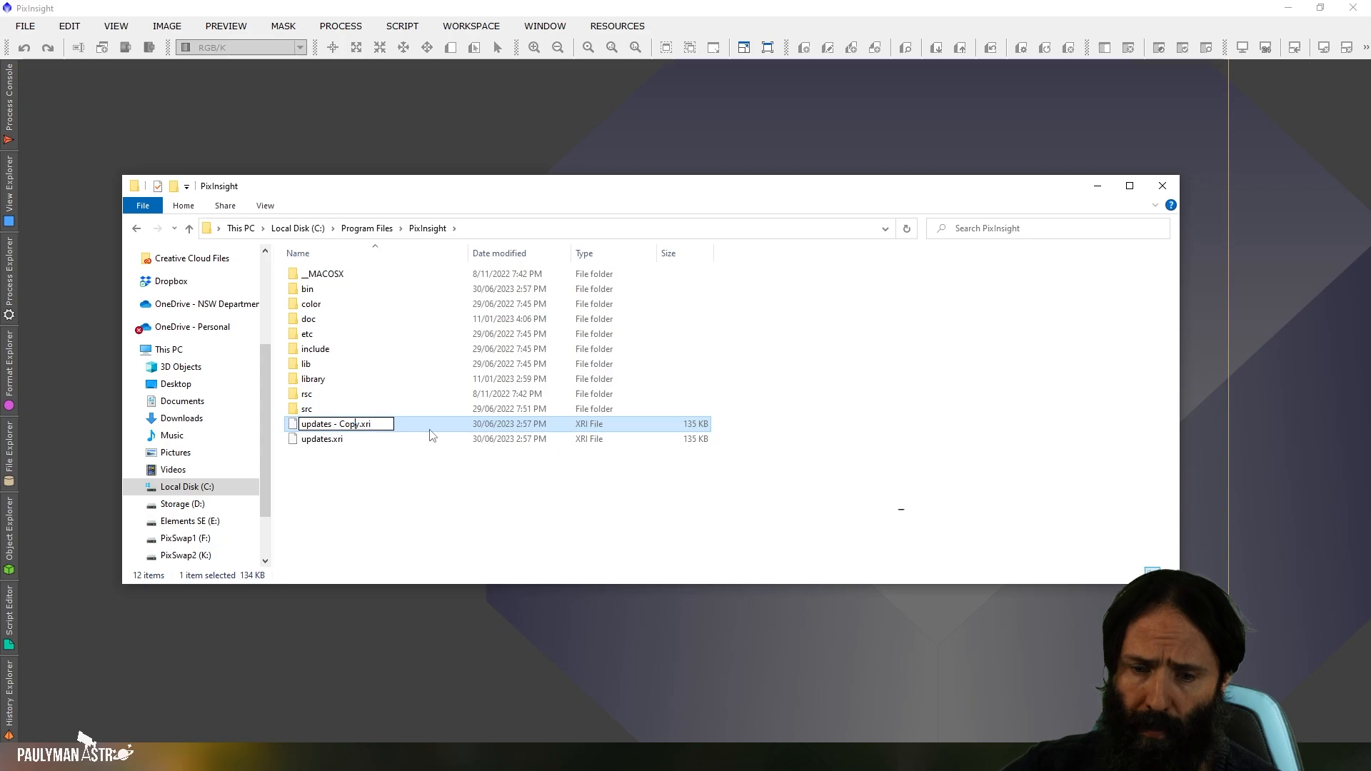
text(updates.xri)
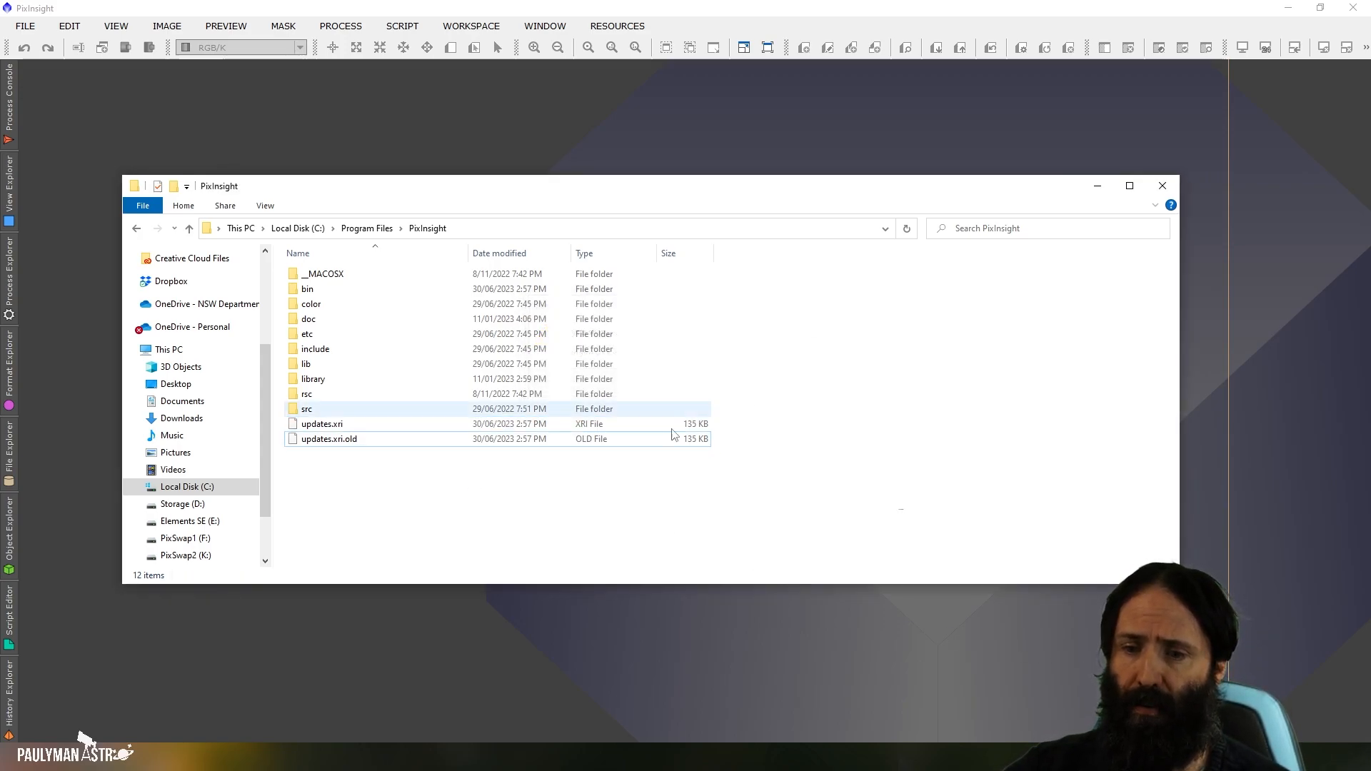
click(328, 438)
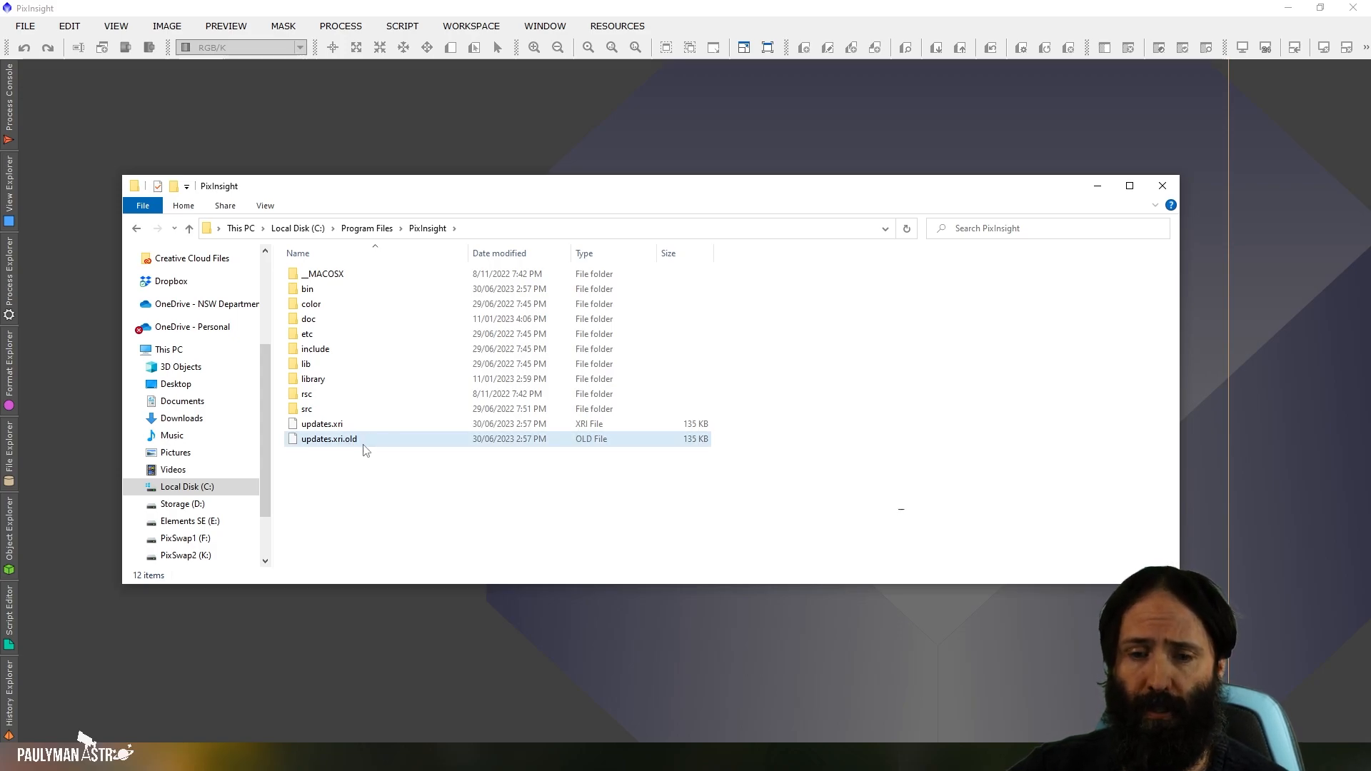
mouse_move(367, 438)
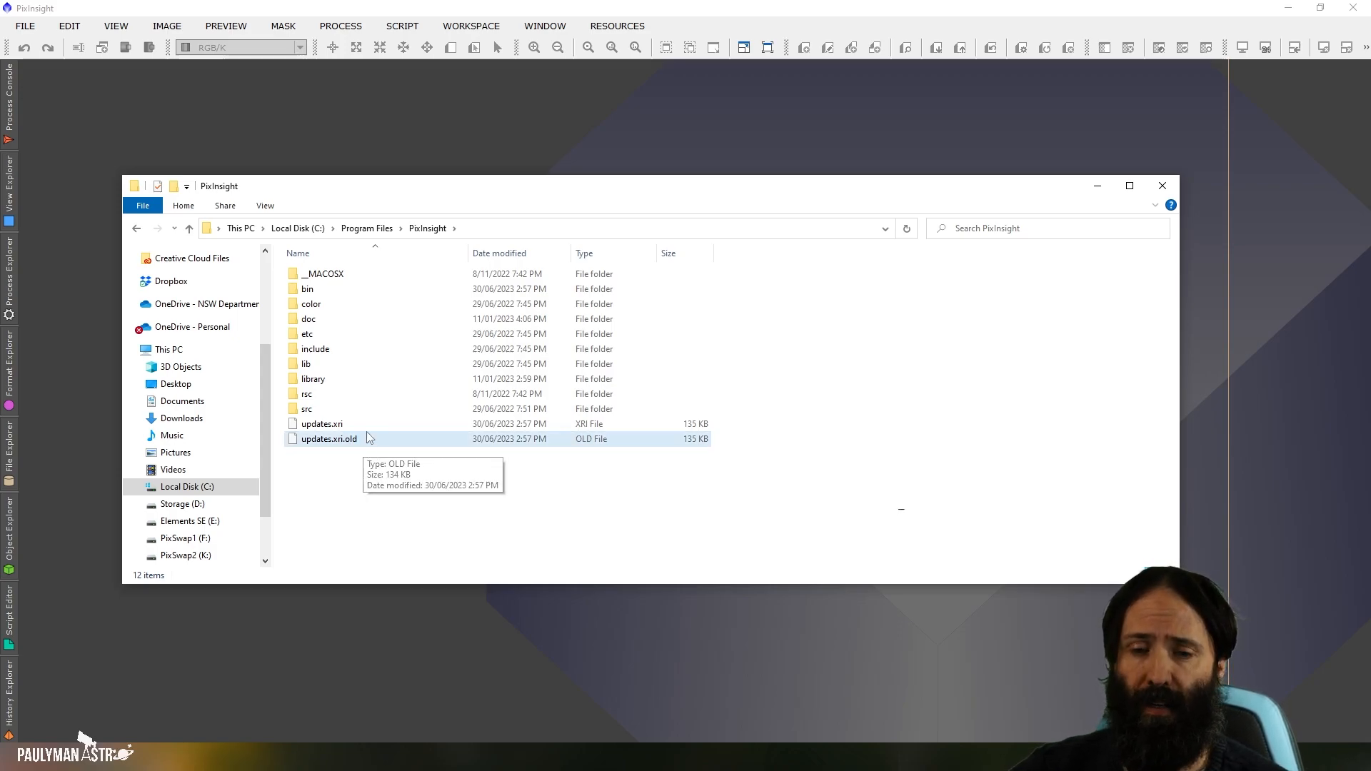
click(320, 423)
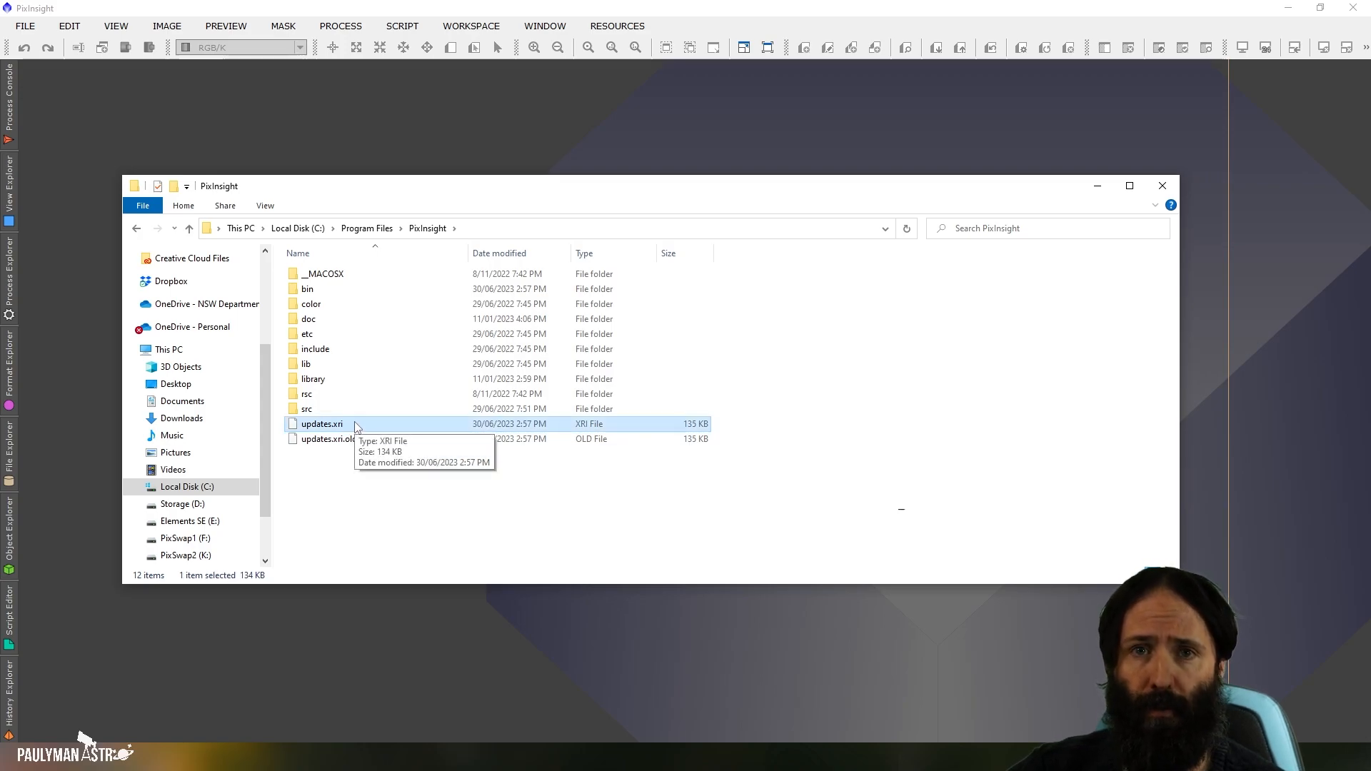
mouse_move(1164, 178)
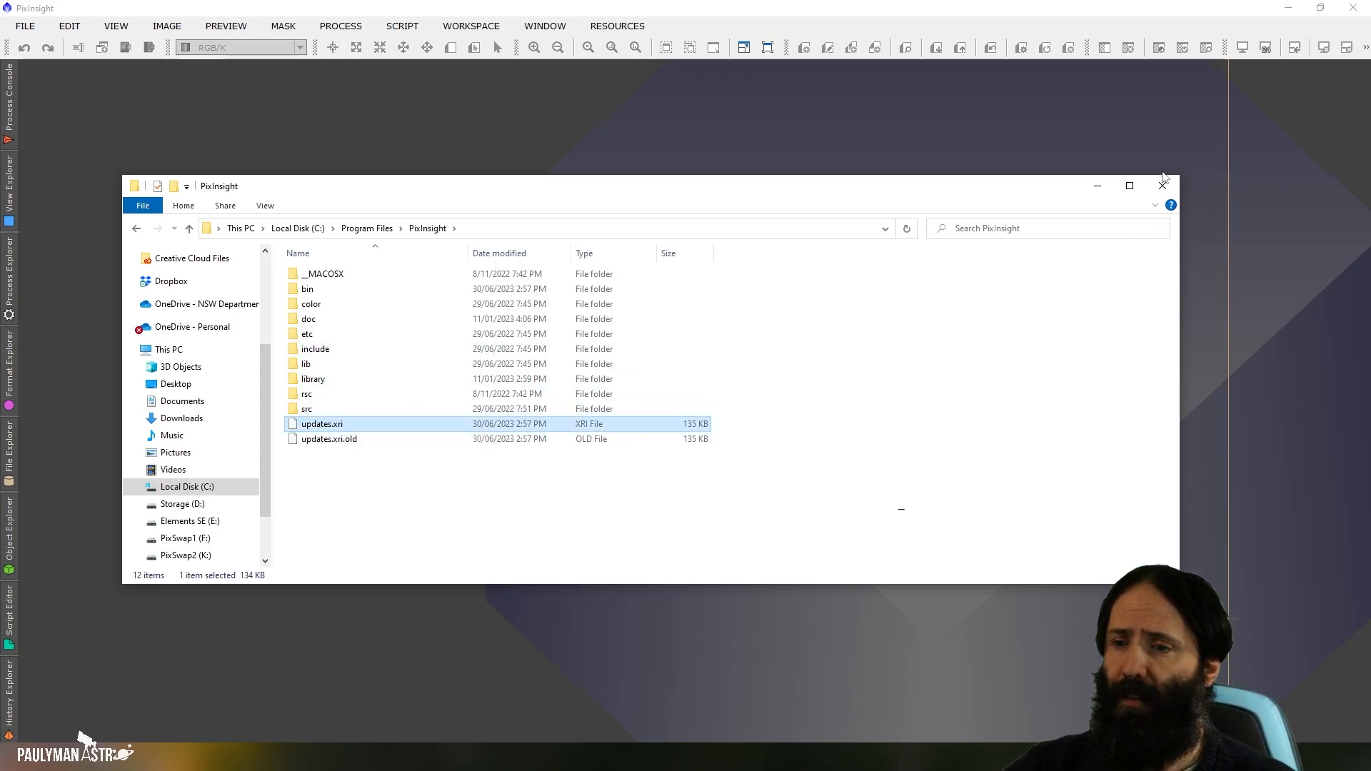
- Close File Explorer, then check PixInsight's Resources > Updates menu and dismiss it
click(1161, 186)
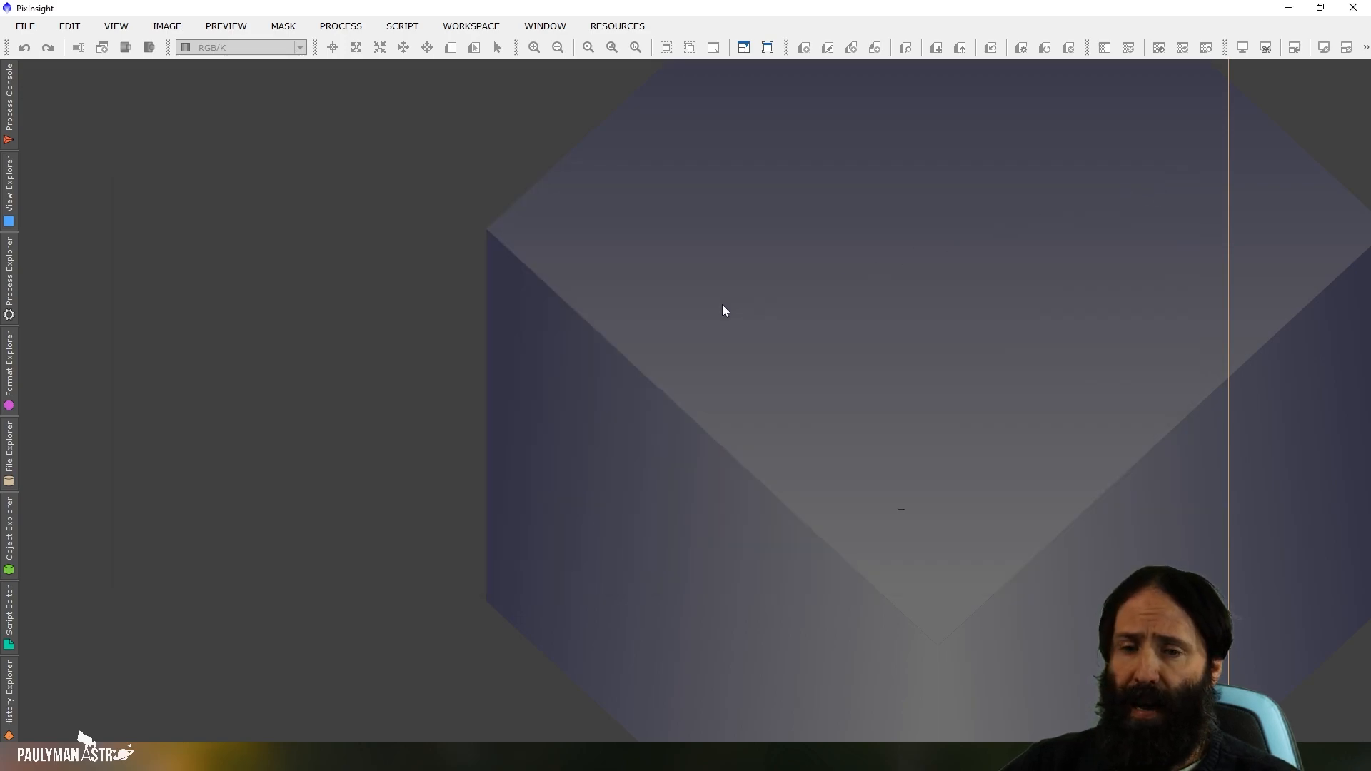
click(616, 26)
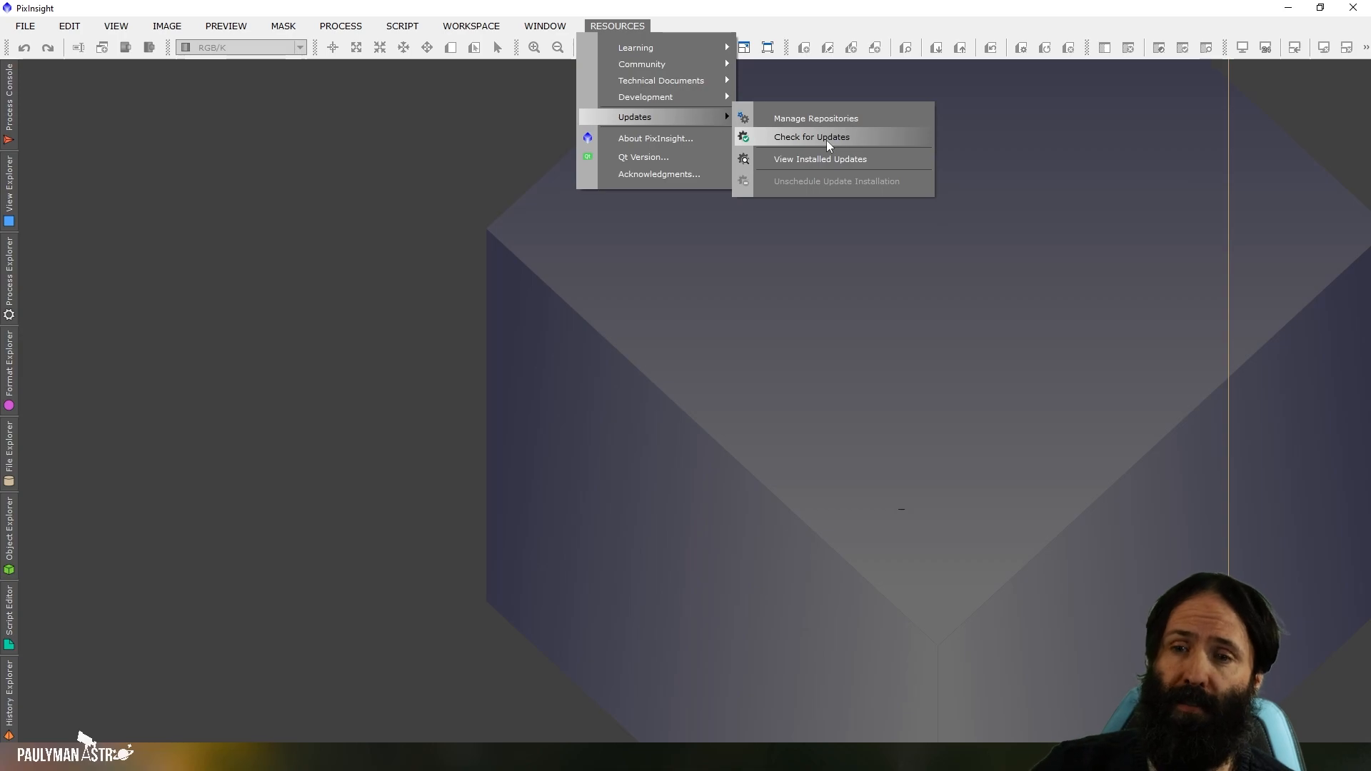
mouse_move(620, 46)
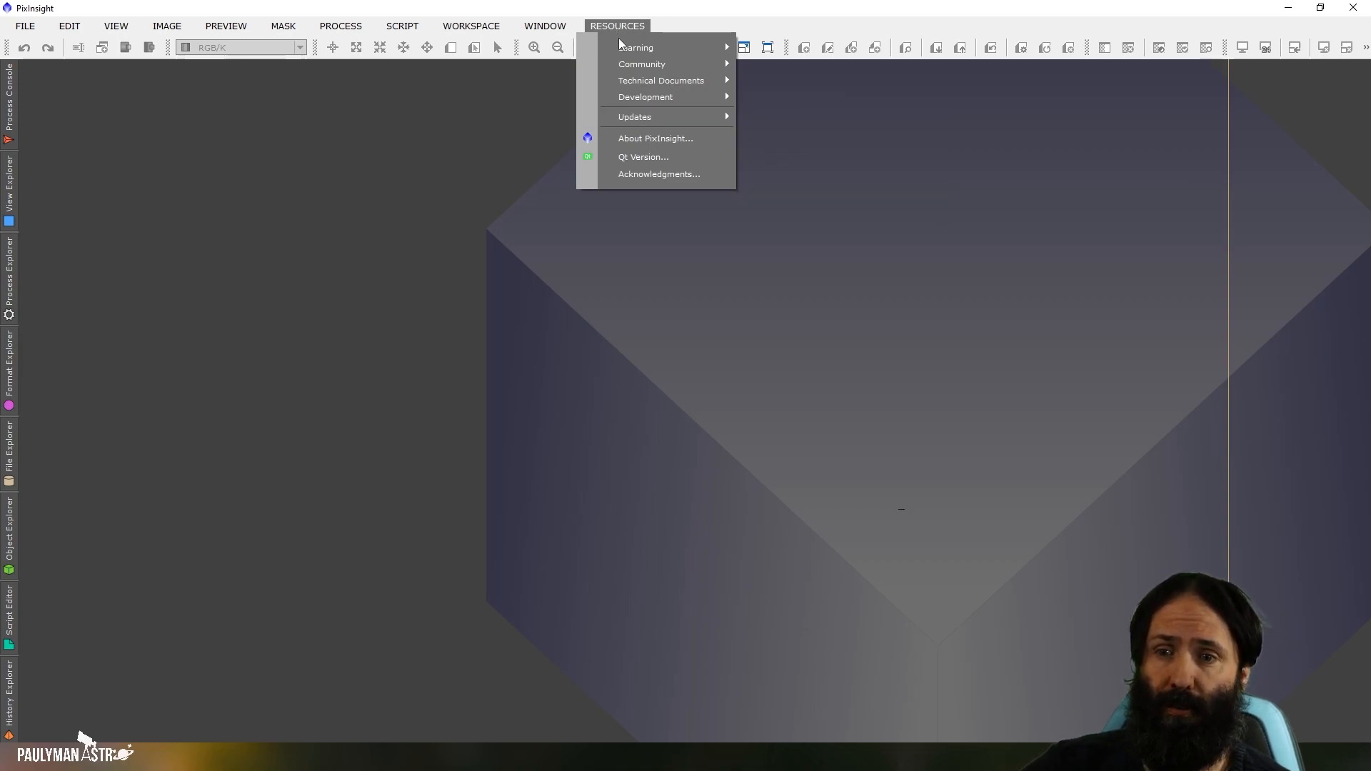
click(340, 25)
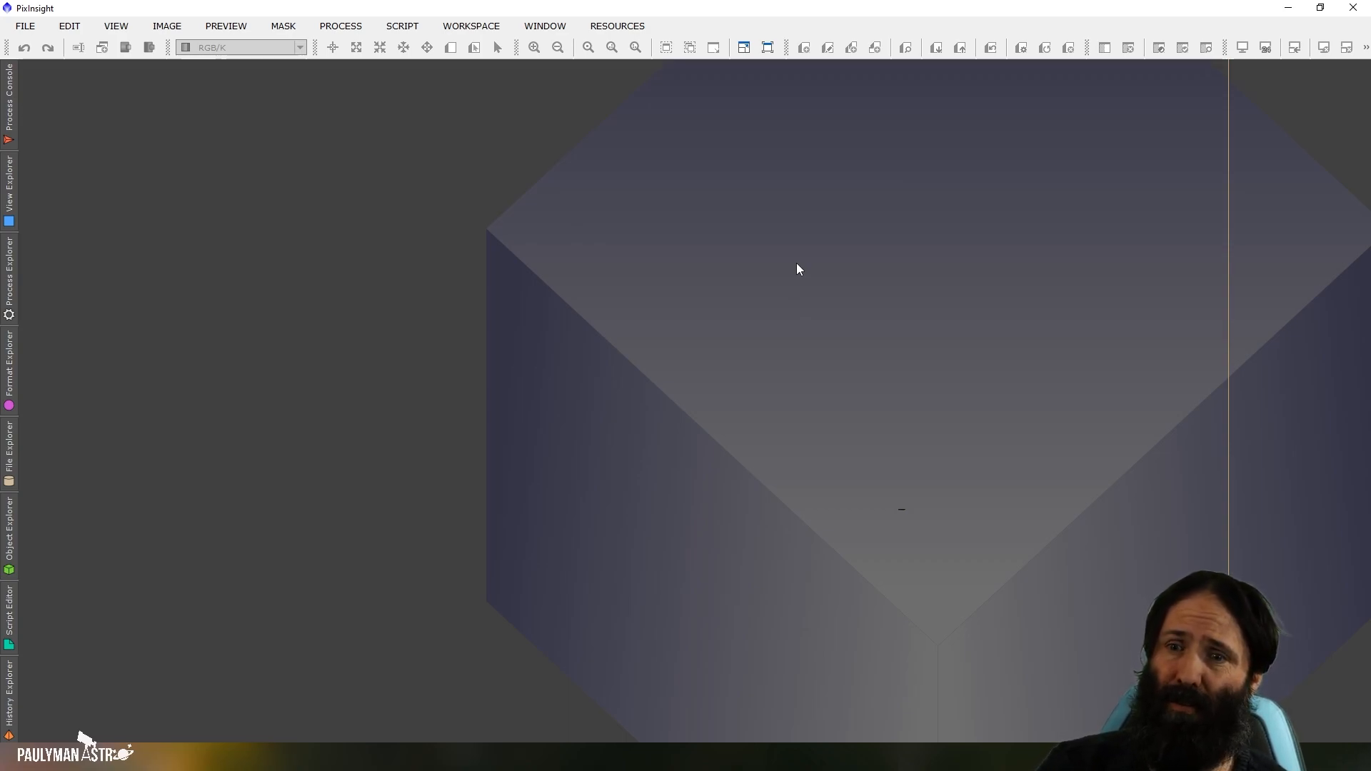
mouse_move(932, 595)
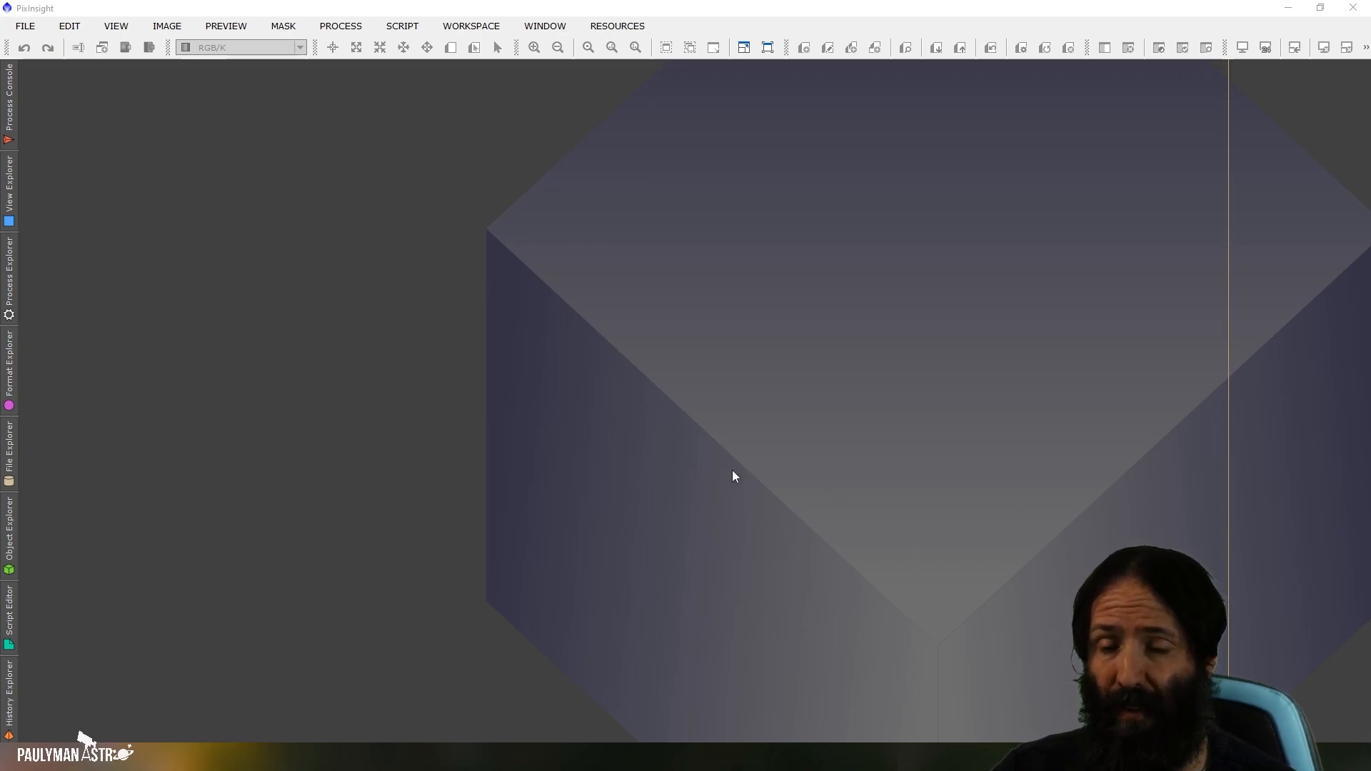
mouse_move(245, 604)
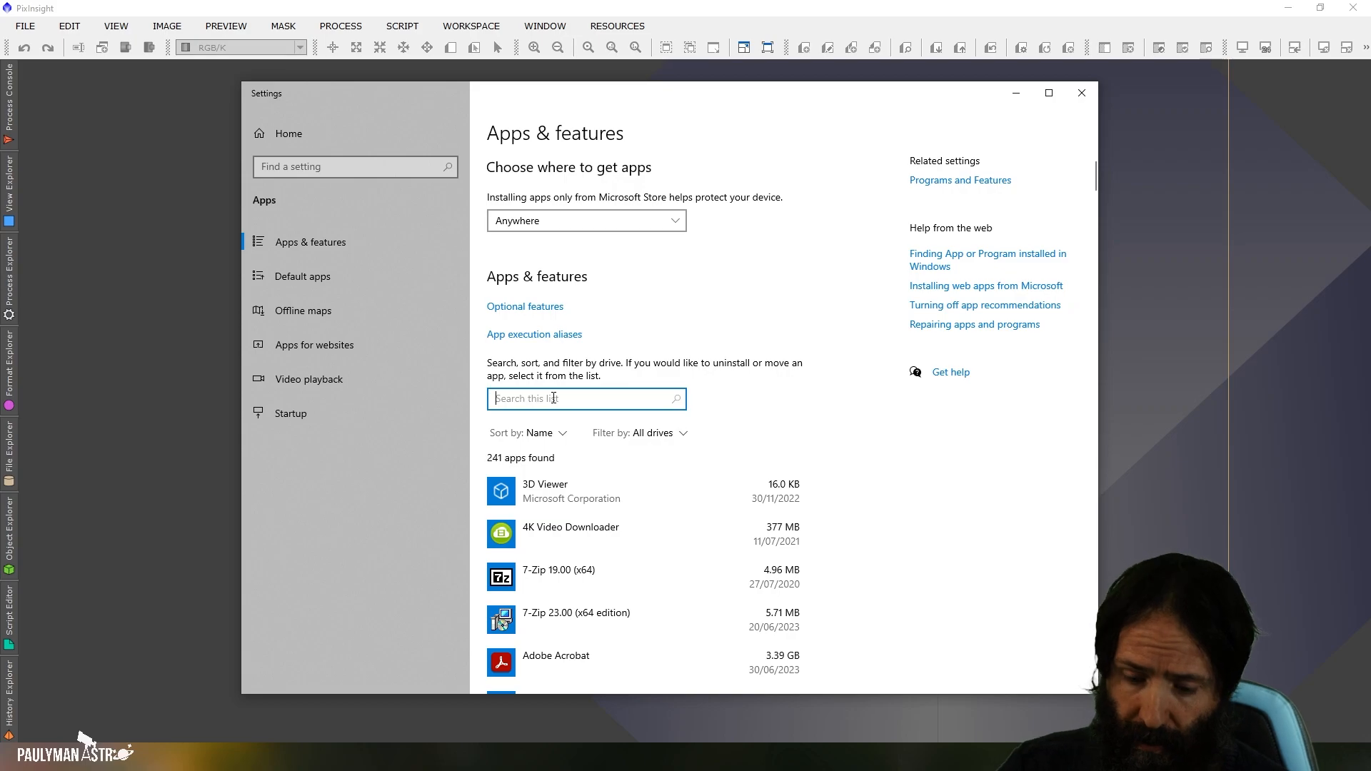
- Filter installed apps by 'pix' and select the PixInsight 1.8.9.1 entry
text(pix)
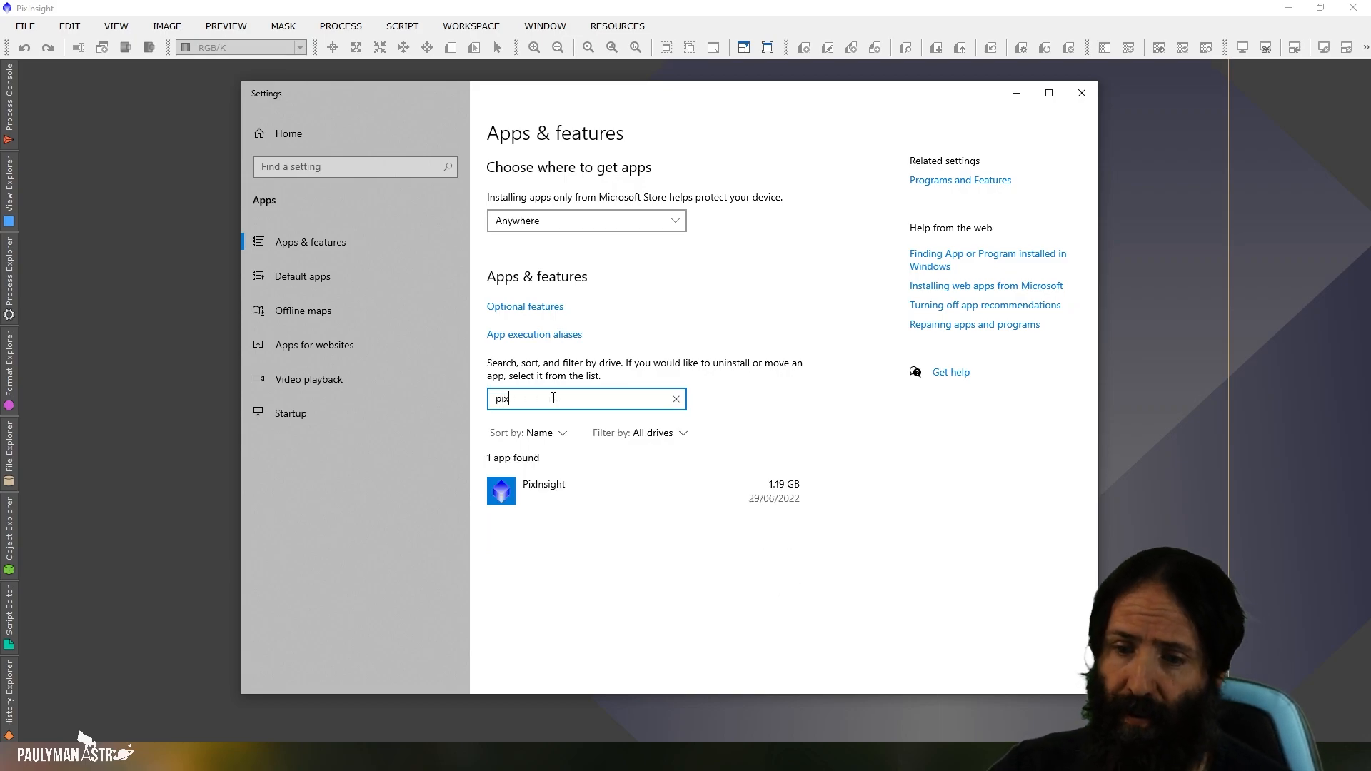
click(542, 486)
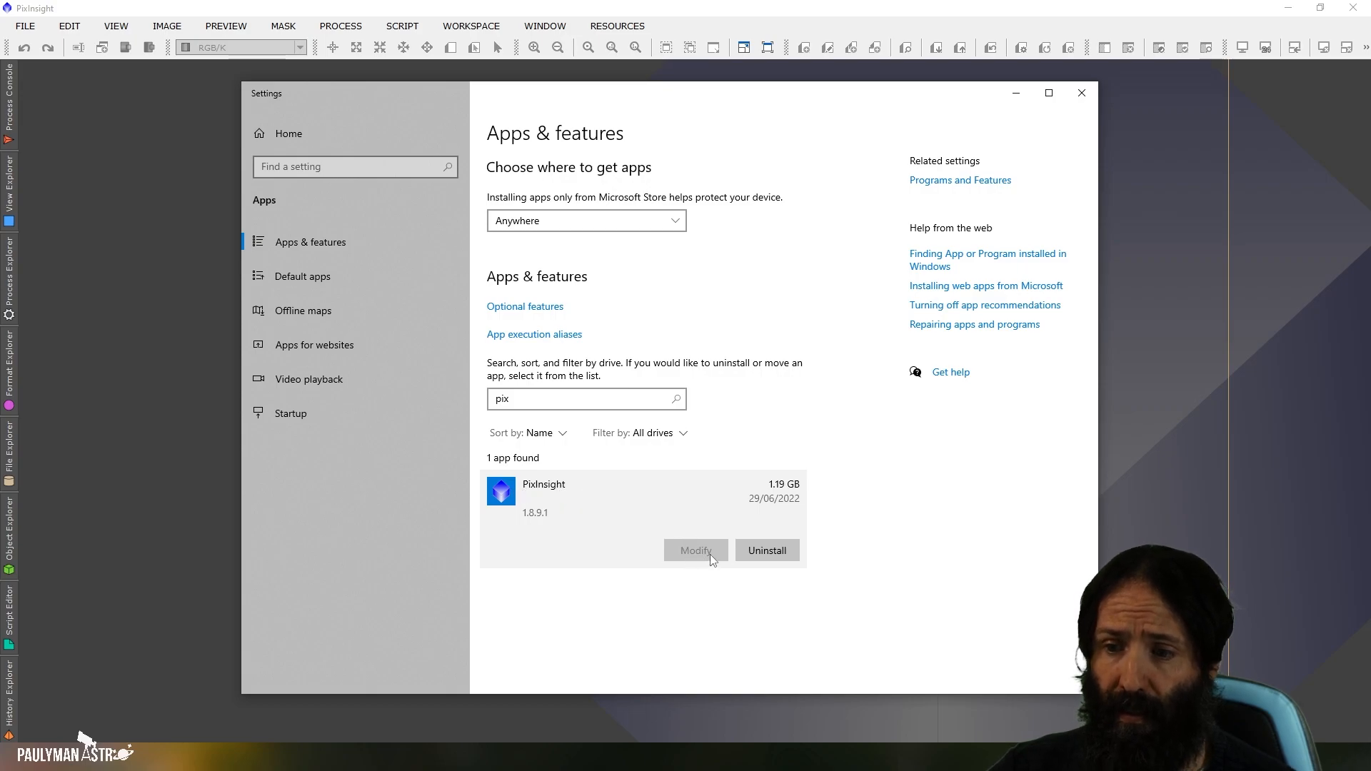
mouse_move(724, 562)
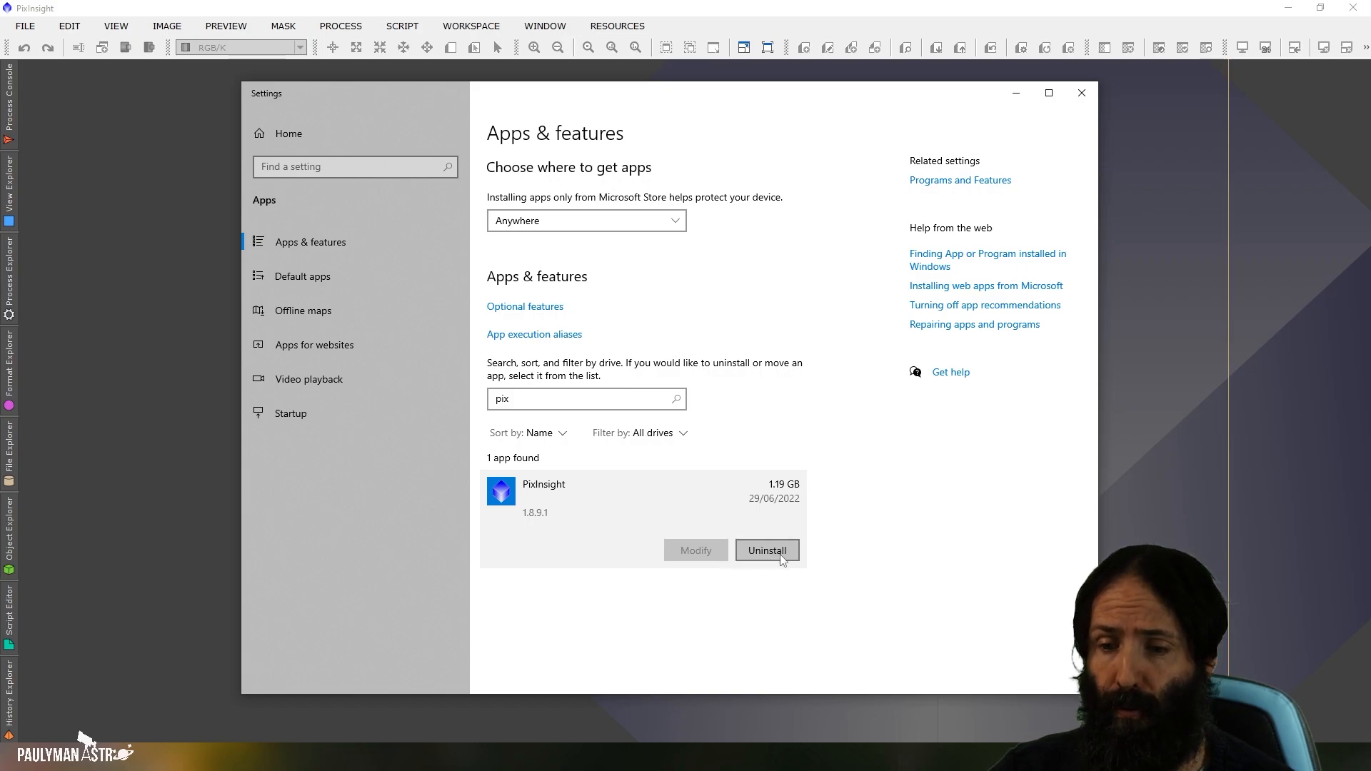
mouse_move(768, 557)
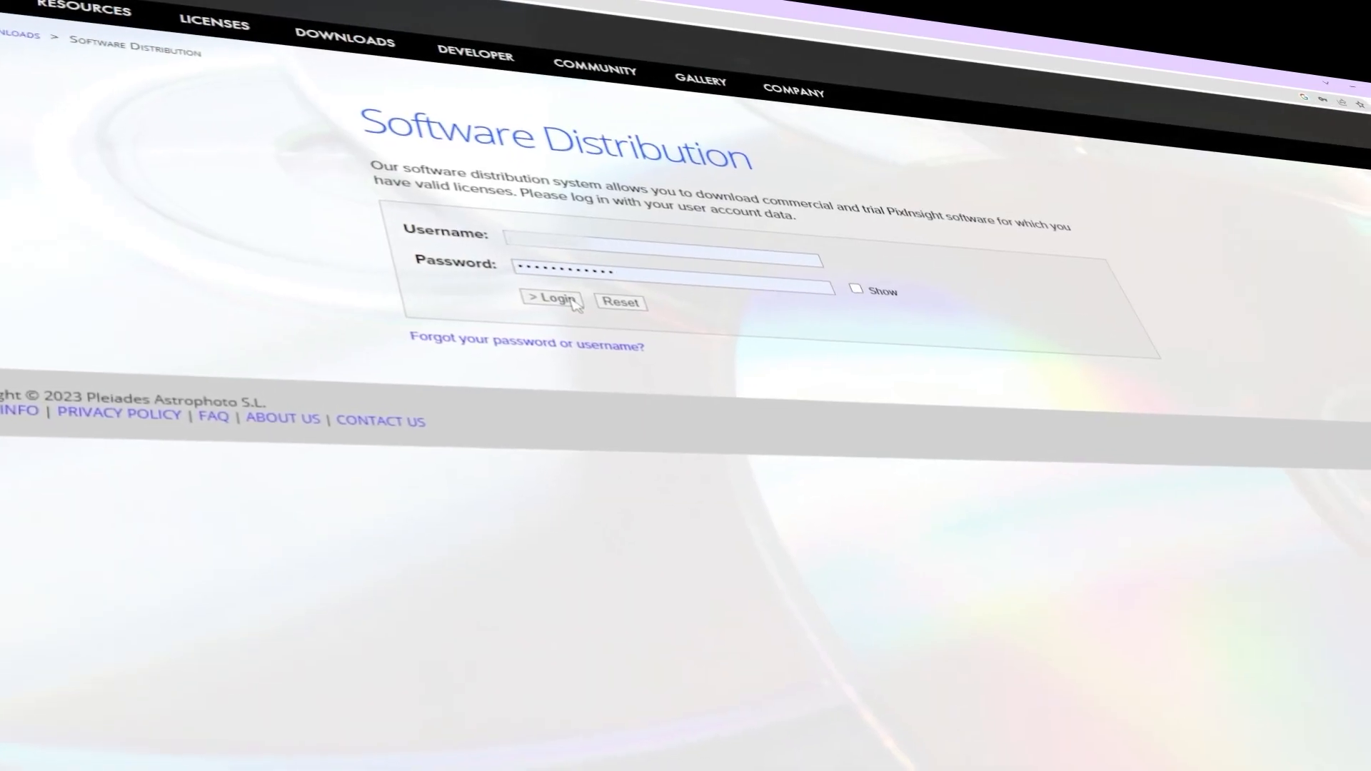
- Log in to the Software Distribution site to list the 1.8.9-1 installation files
click(549, 298)
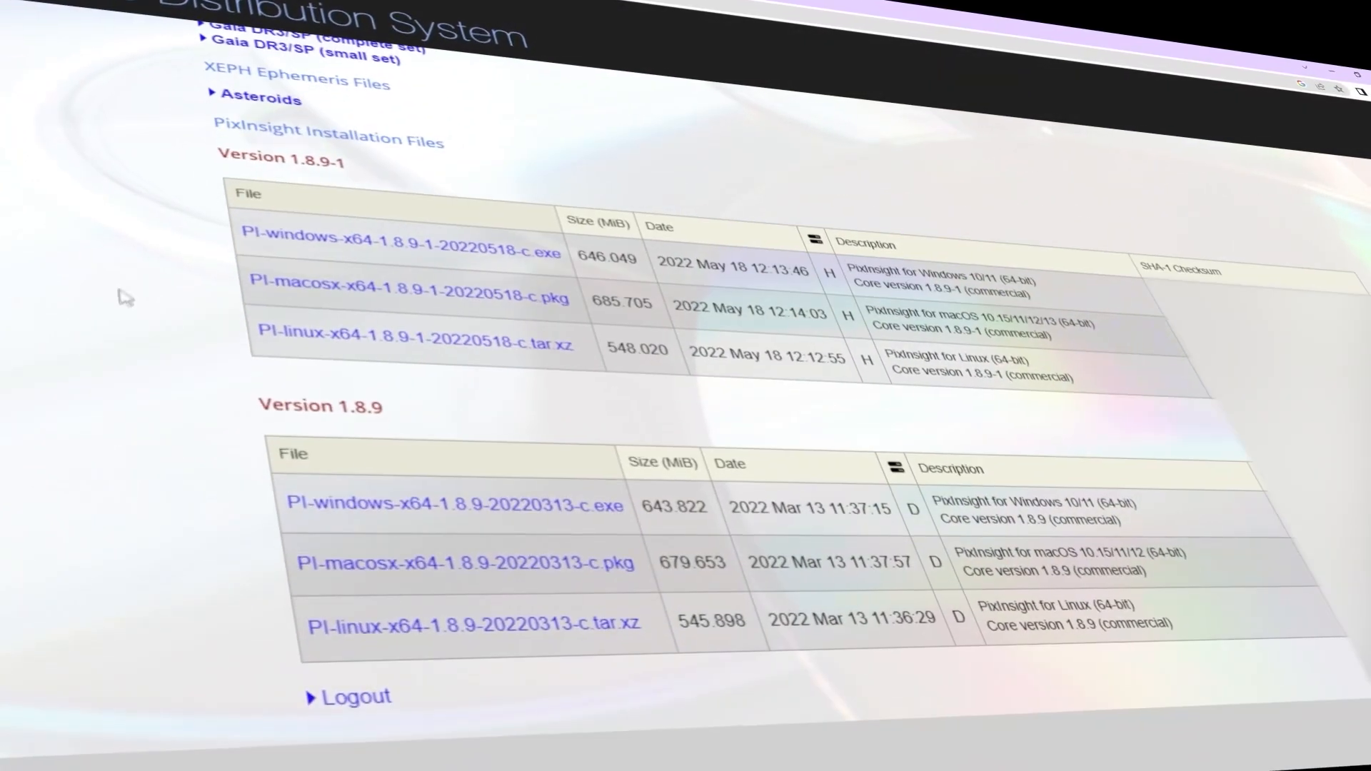